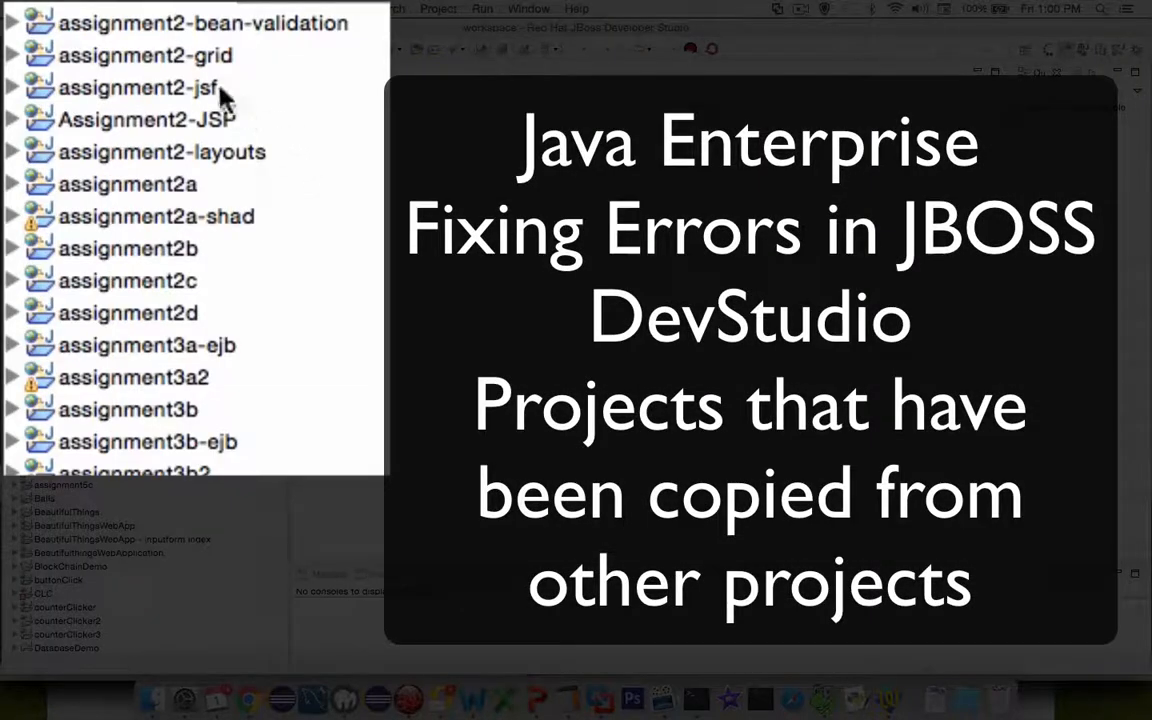
mouse_move(84, 452)
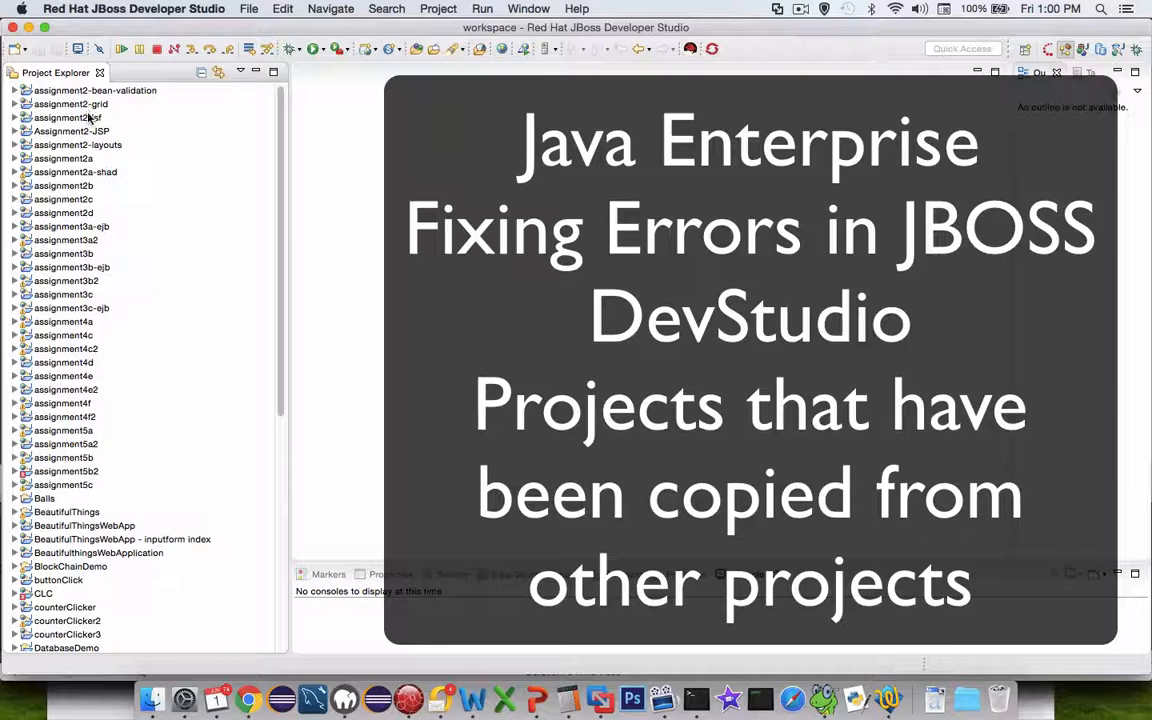
Copy the assignment2-jsf project and paste it as assignment2-jsf-new in the workspace.
click(68, 116)
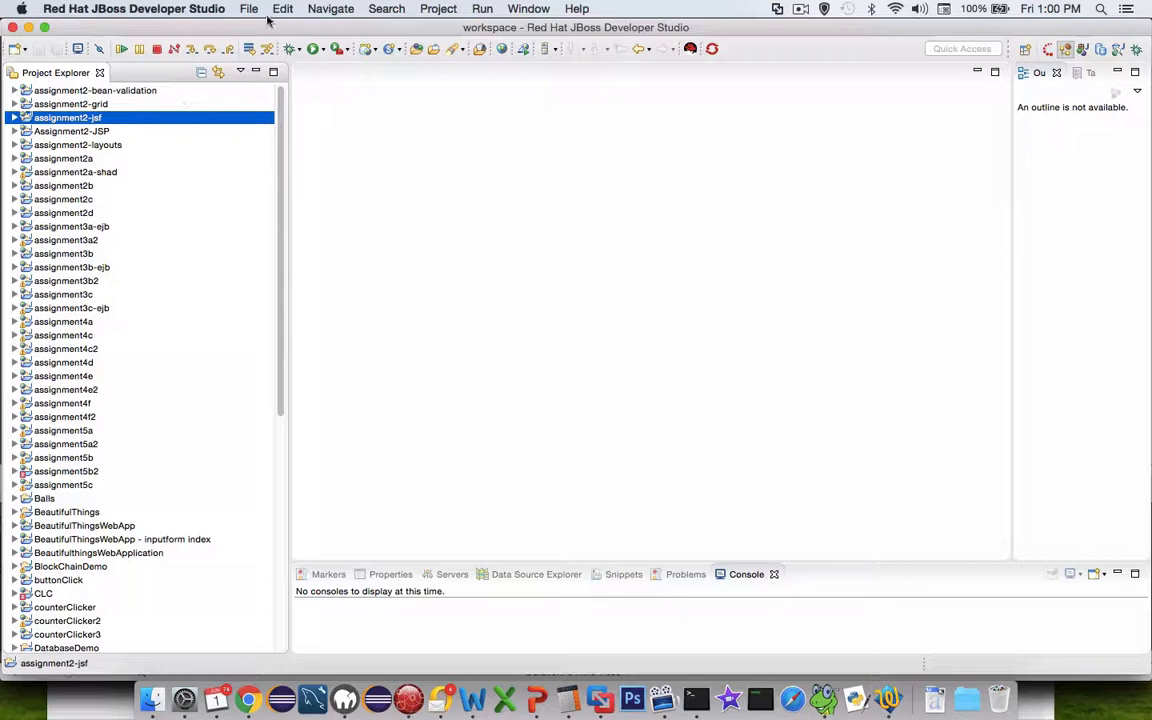
click(282, 8)
text(assignment2-jsf-new)
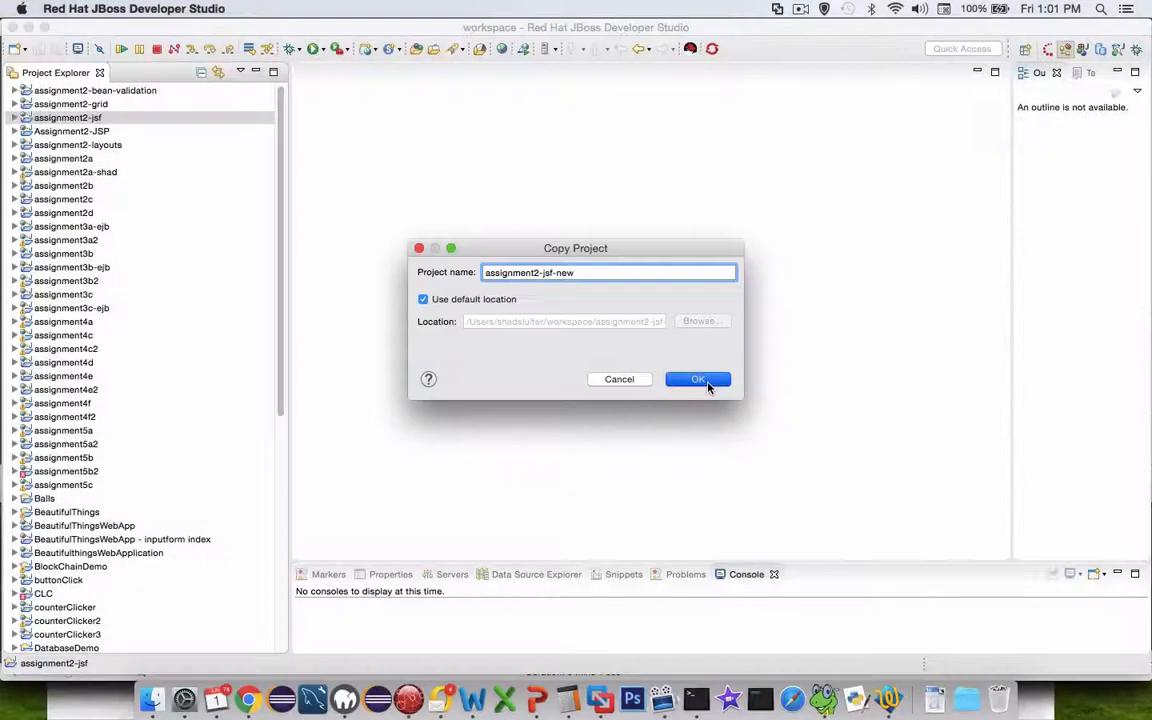
click(698, 380)
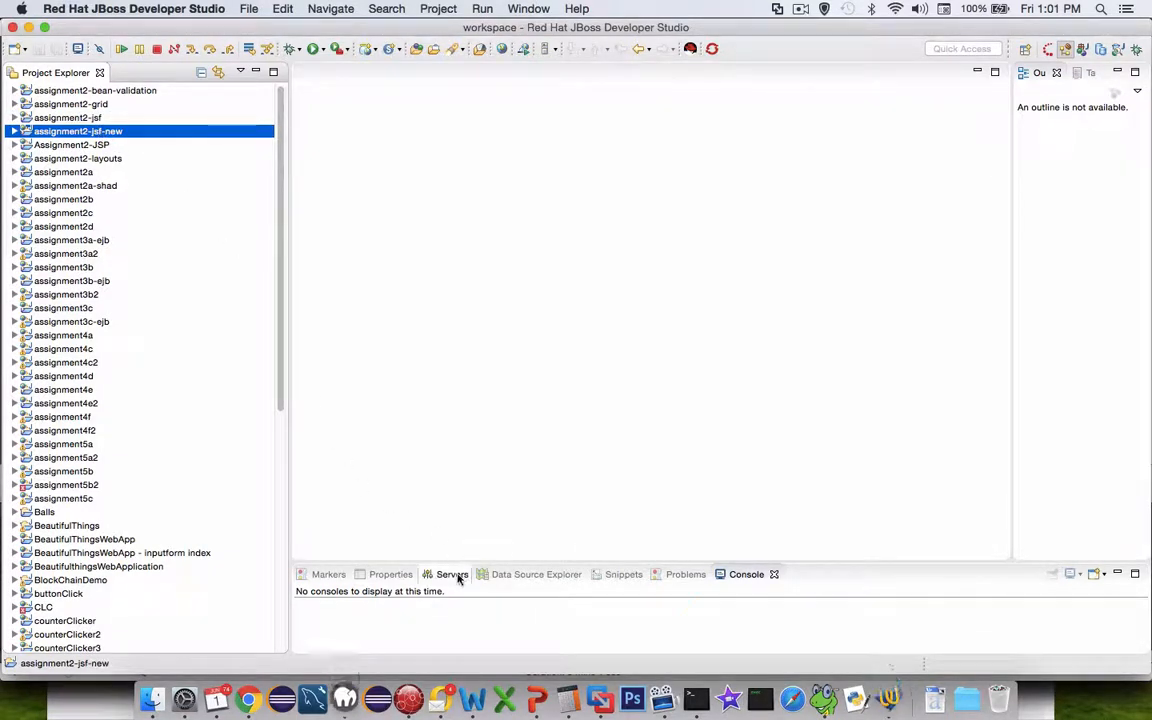
click(452, 574)
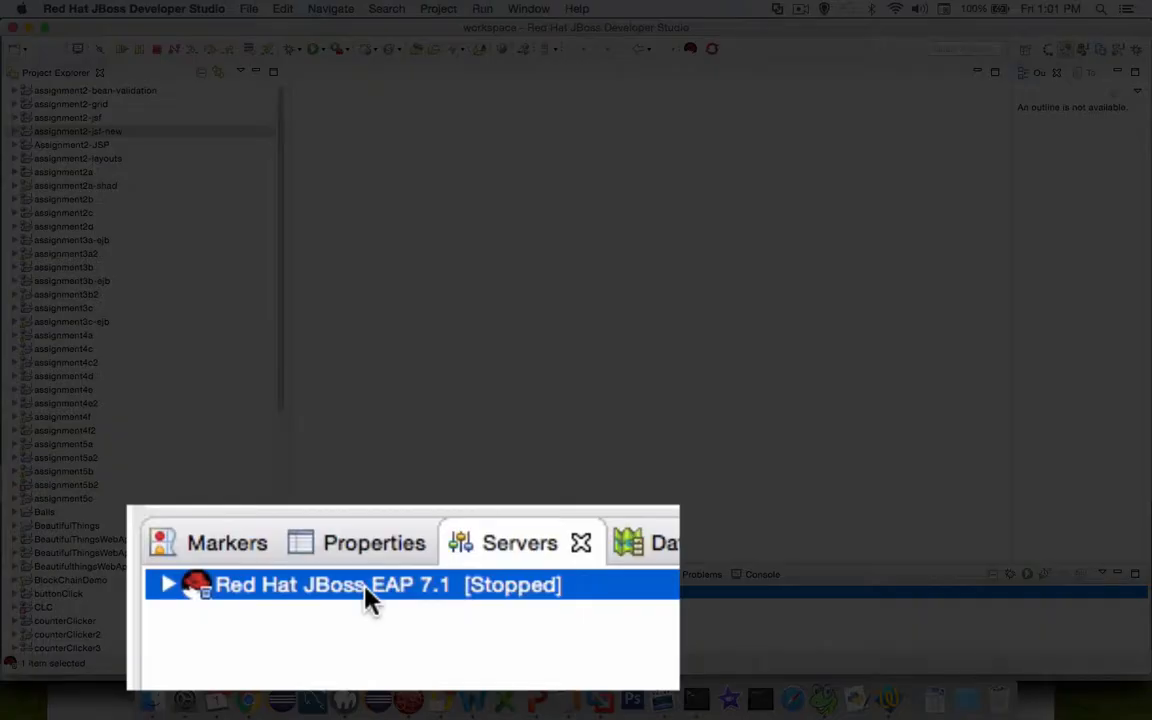
right_click(356, 592)
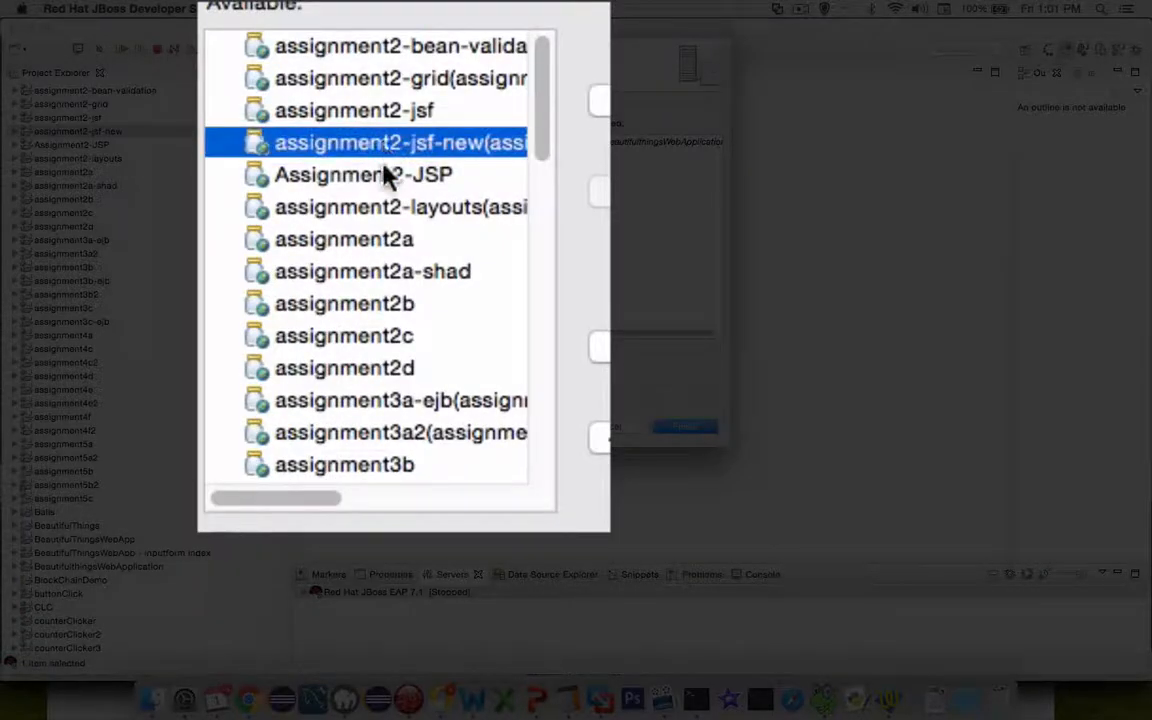
drag(280, 498, 360, 498)
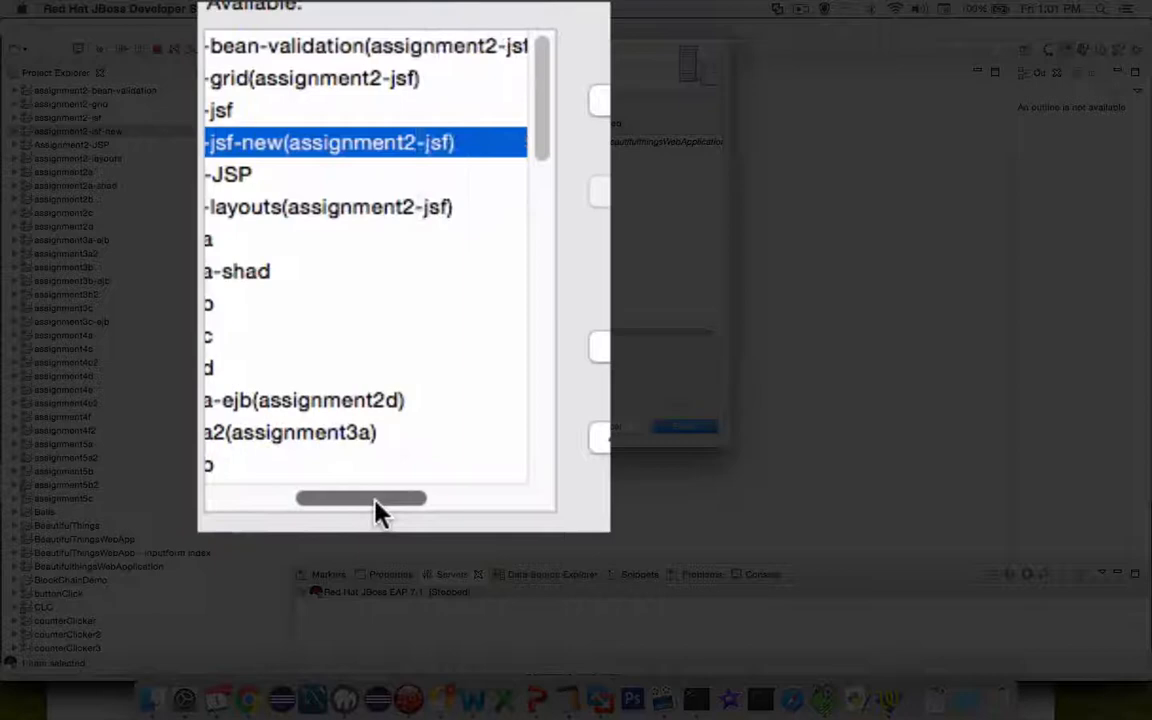
drag(370, 498, 316, 498)
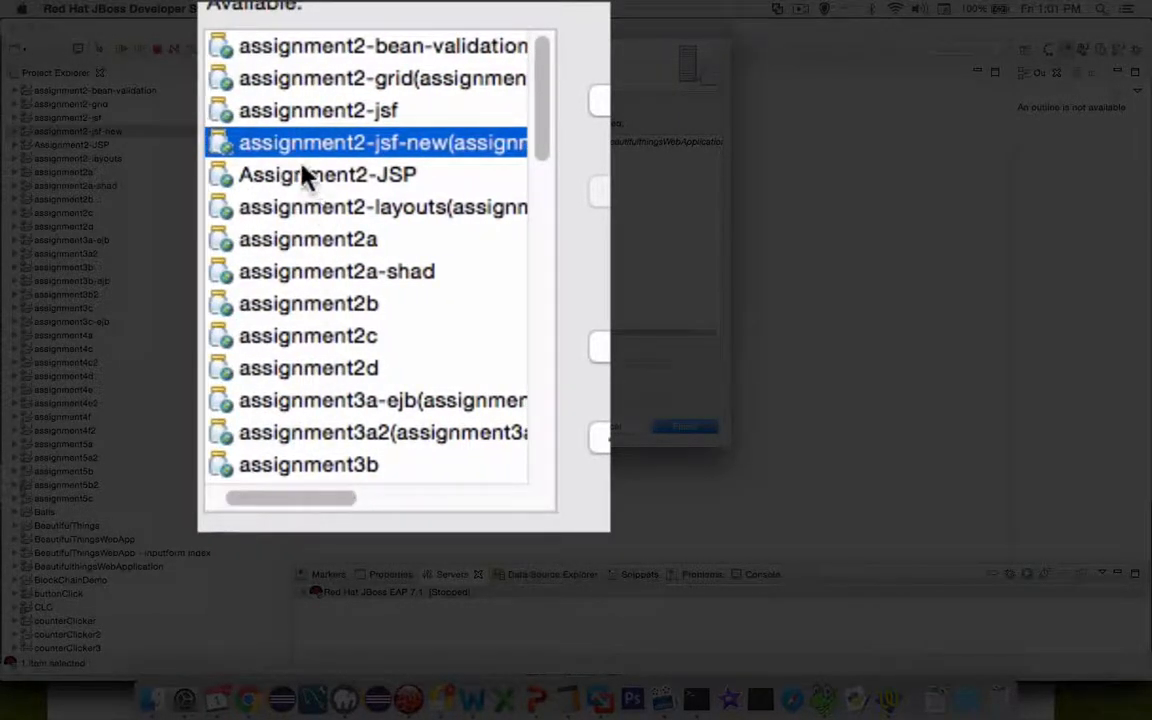
mouse_move(390, 158)
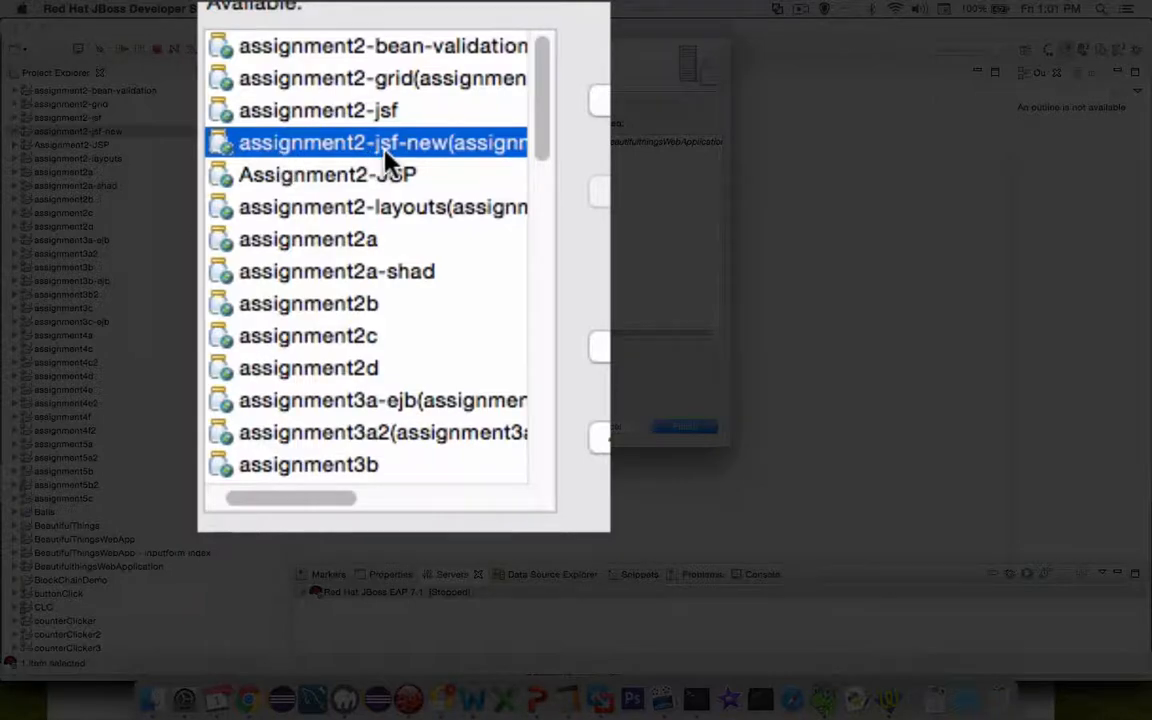
mouse_move(430, 164)
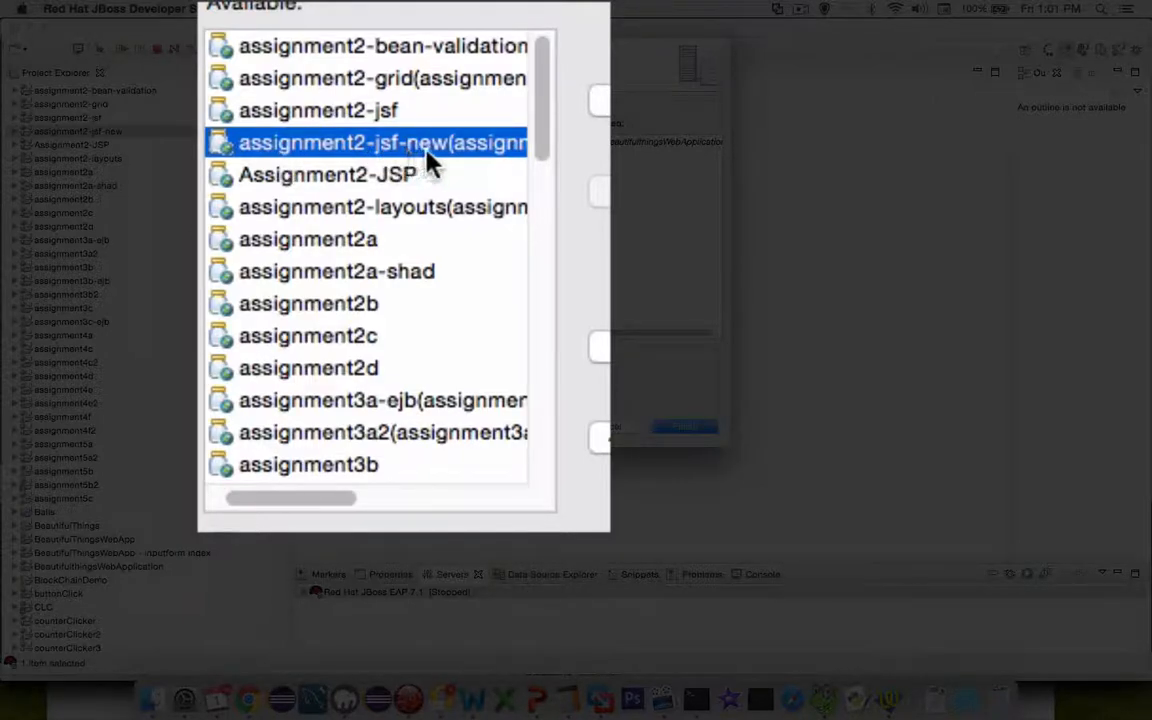
click(384, 142)
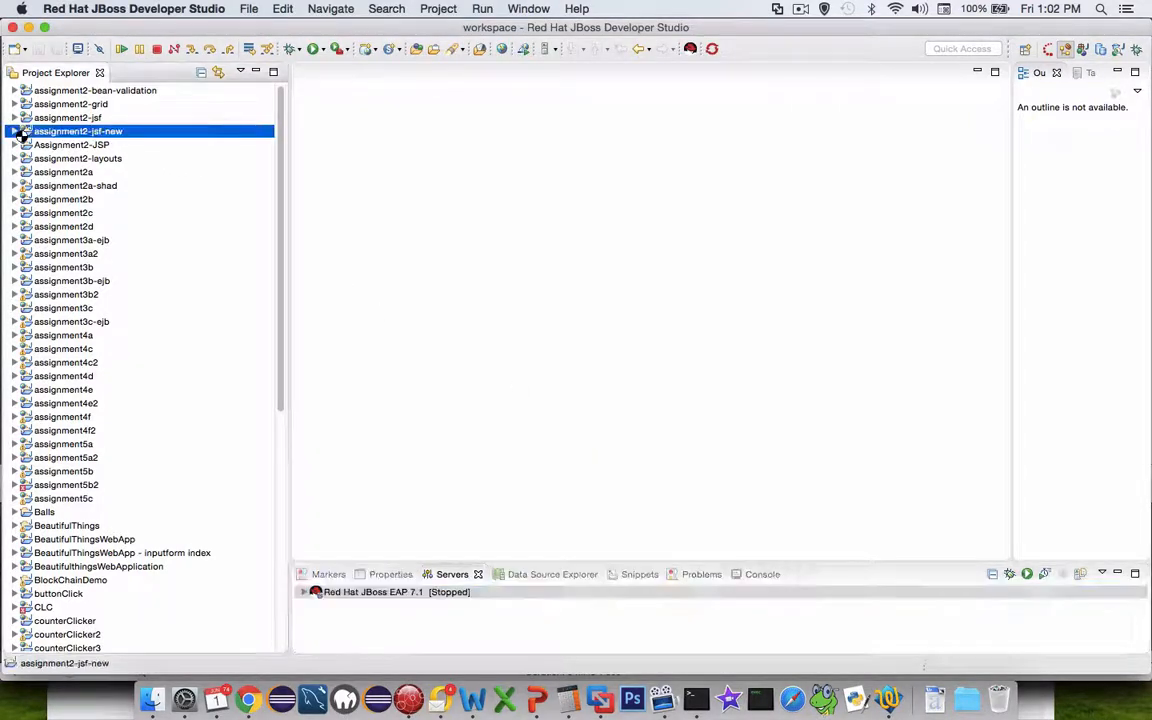
Expand assignment2-jsf-new to reveal its deployment descriptor still named assignment2-jsf.
click(16, 132)
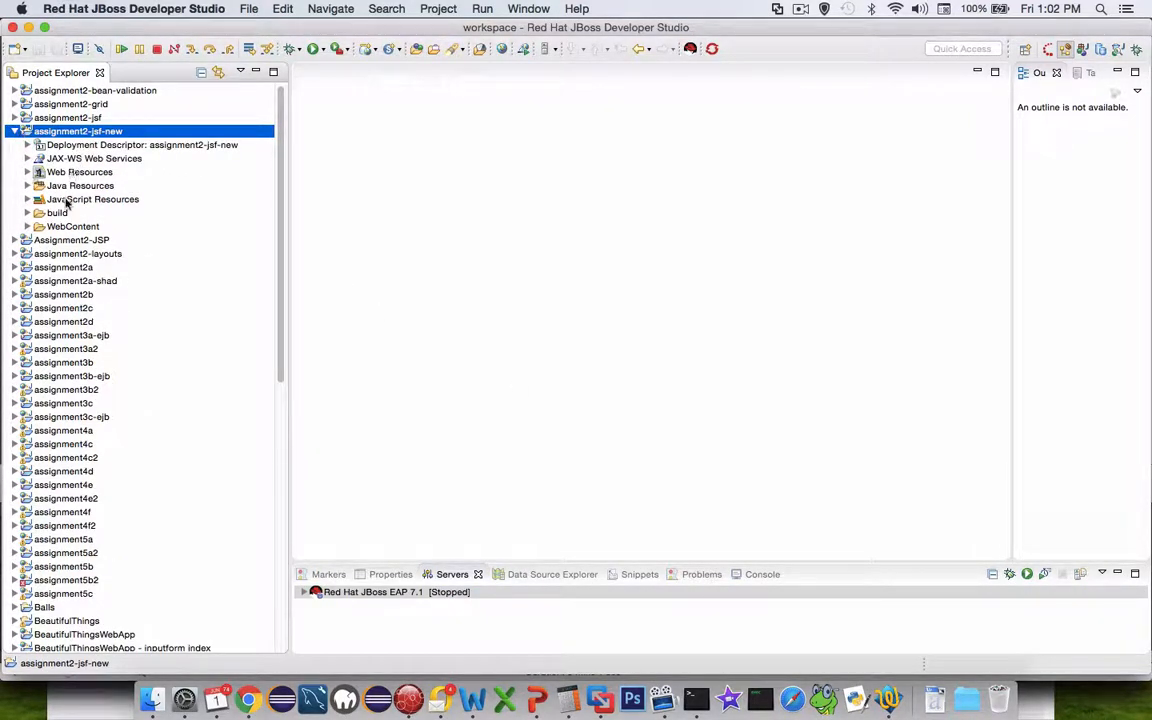
mouse_move(364, 340)
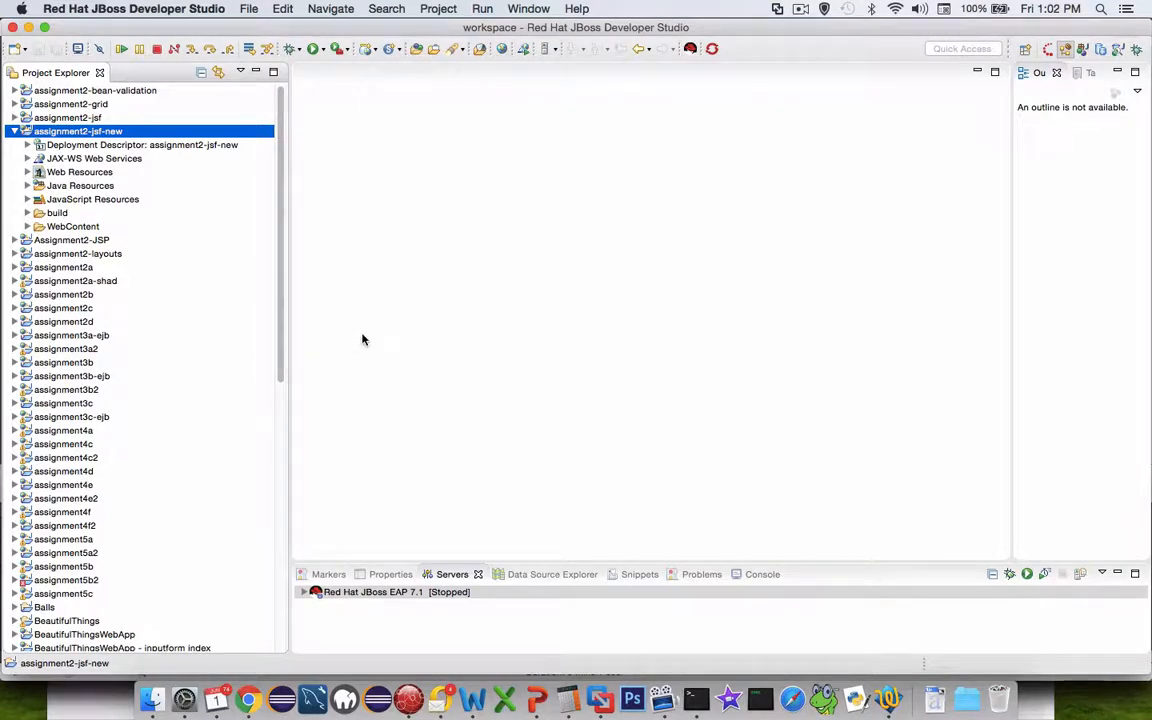
mouse_move(104, 148)
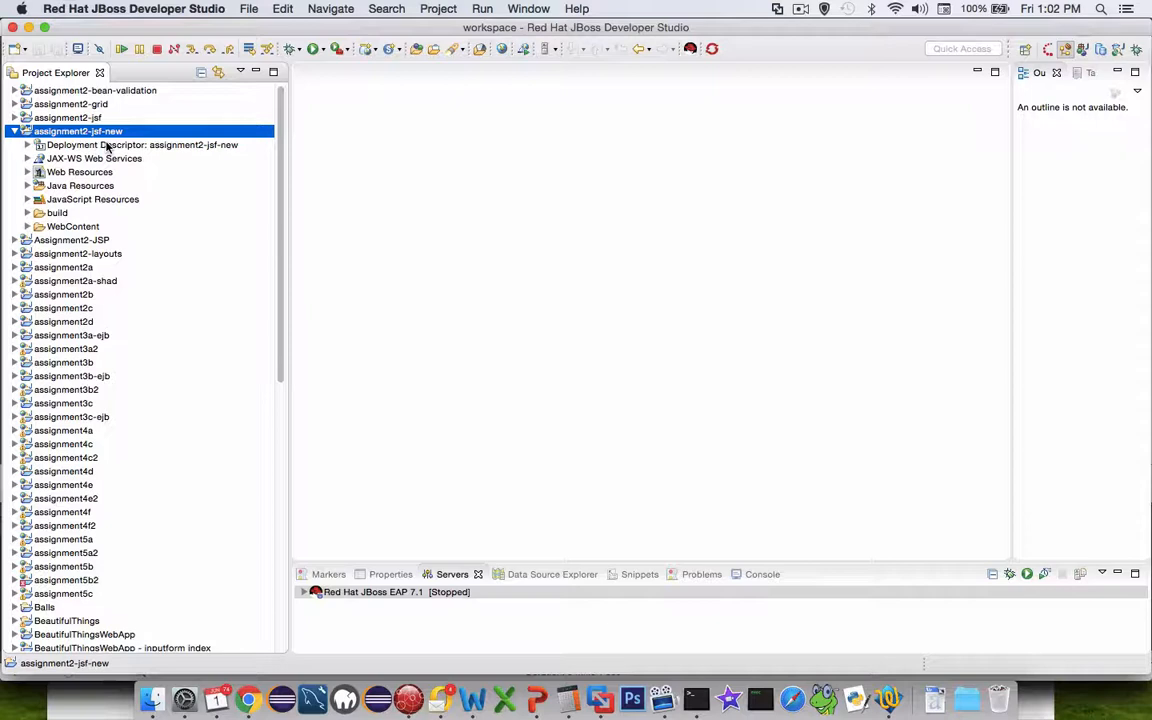
click(68, 116)
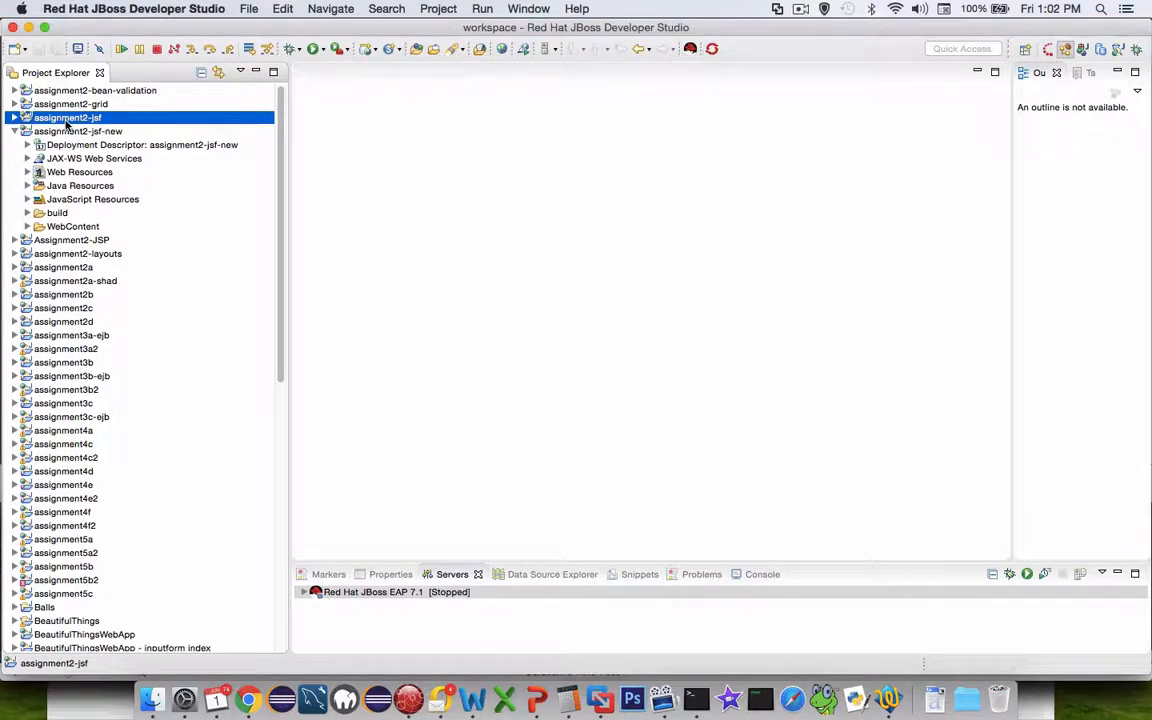
mouse_move(640, 574)
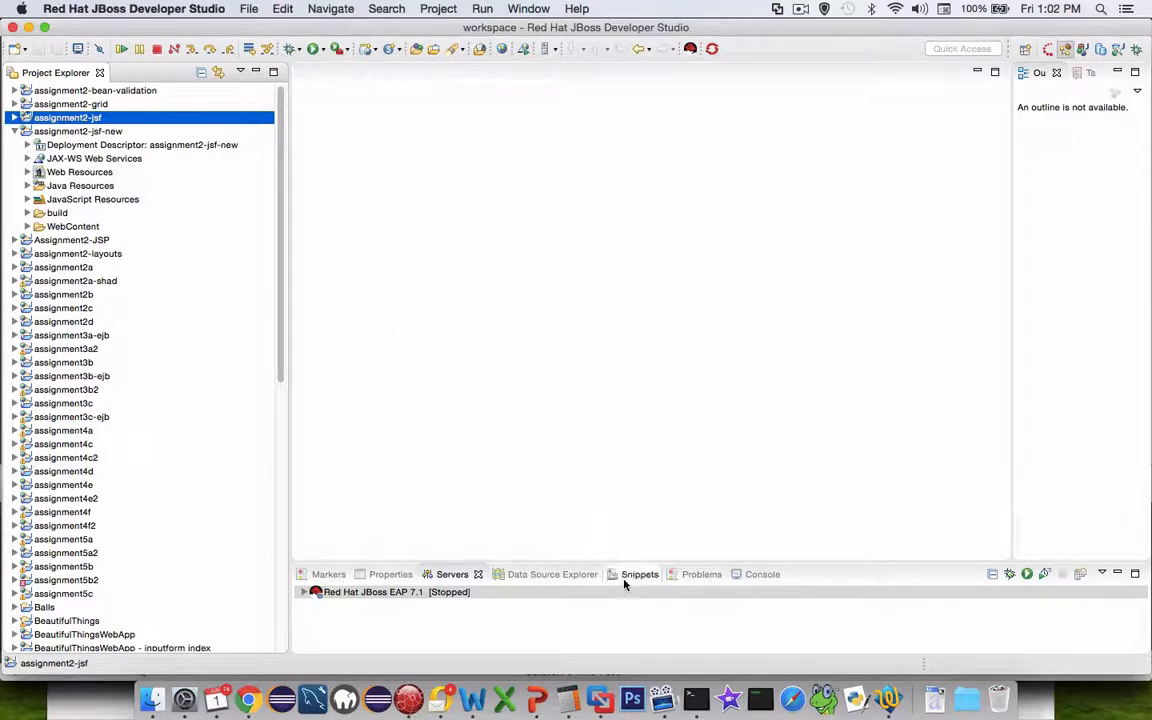
mouse_move(248, 698)
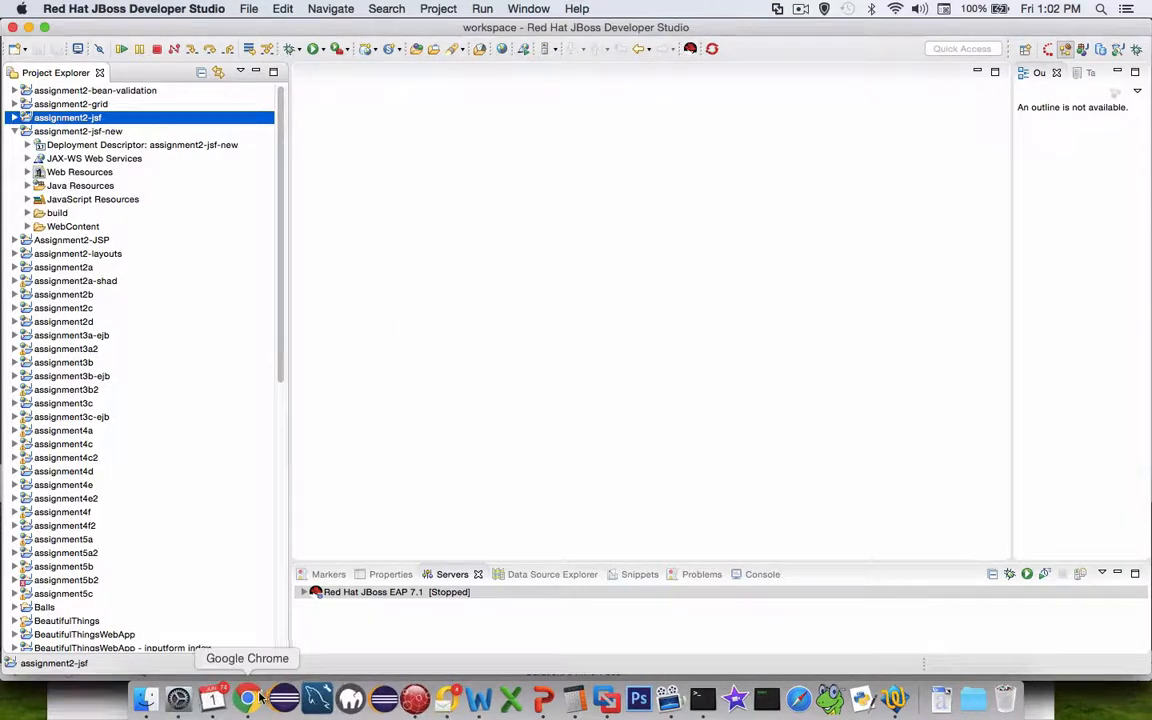
Switch to Chrome and read down the Microsoft Support article on showing hidden files.
click(248, 698)
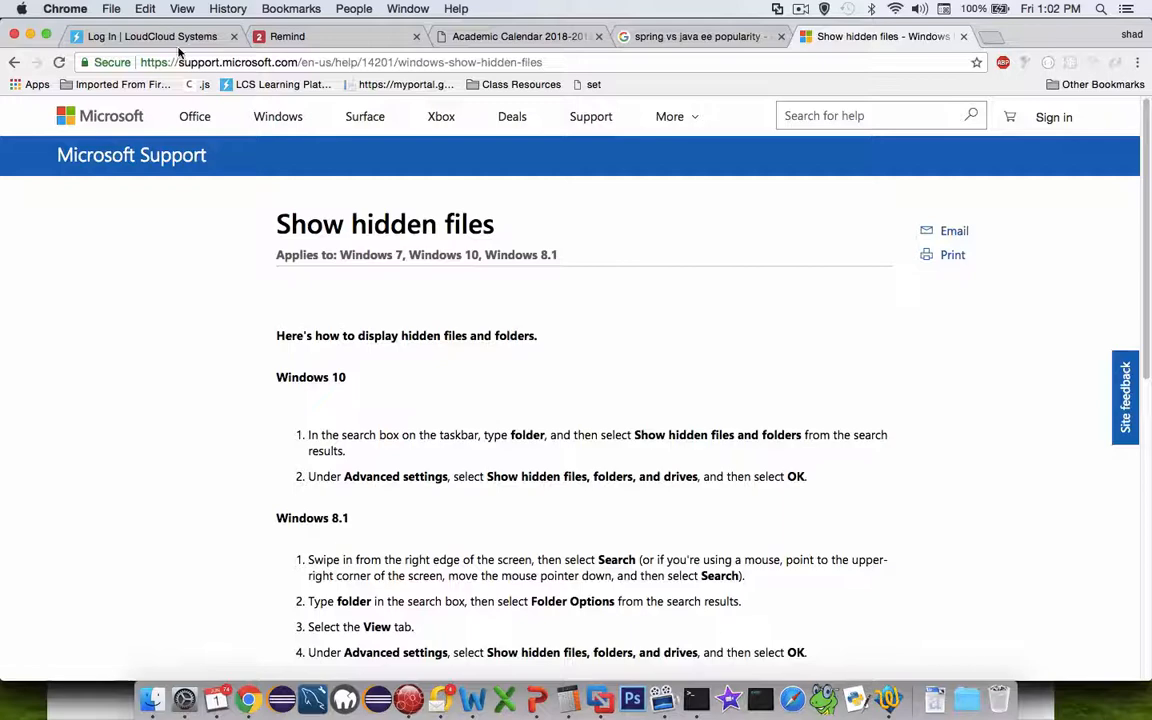
mouse_move(490, 406)
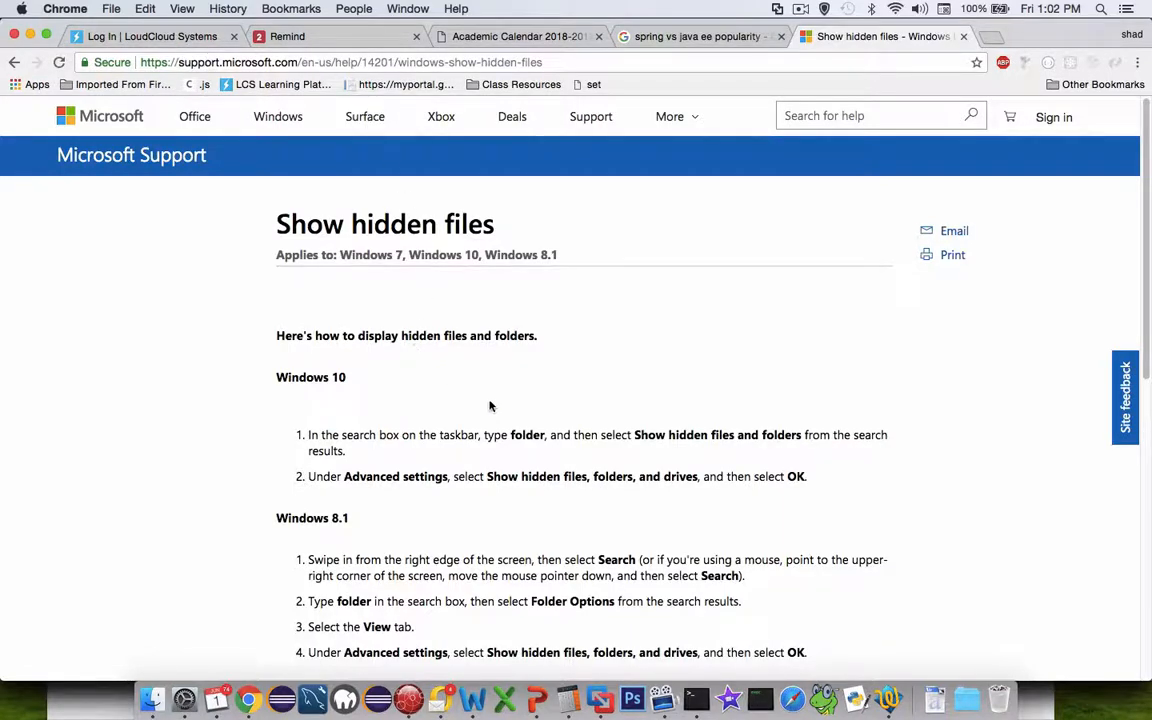
scroll(down, 3)
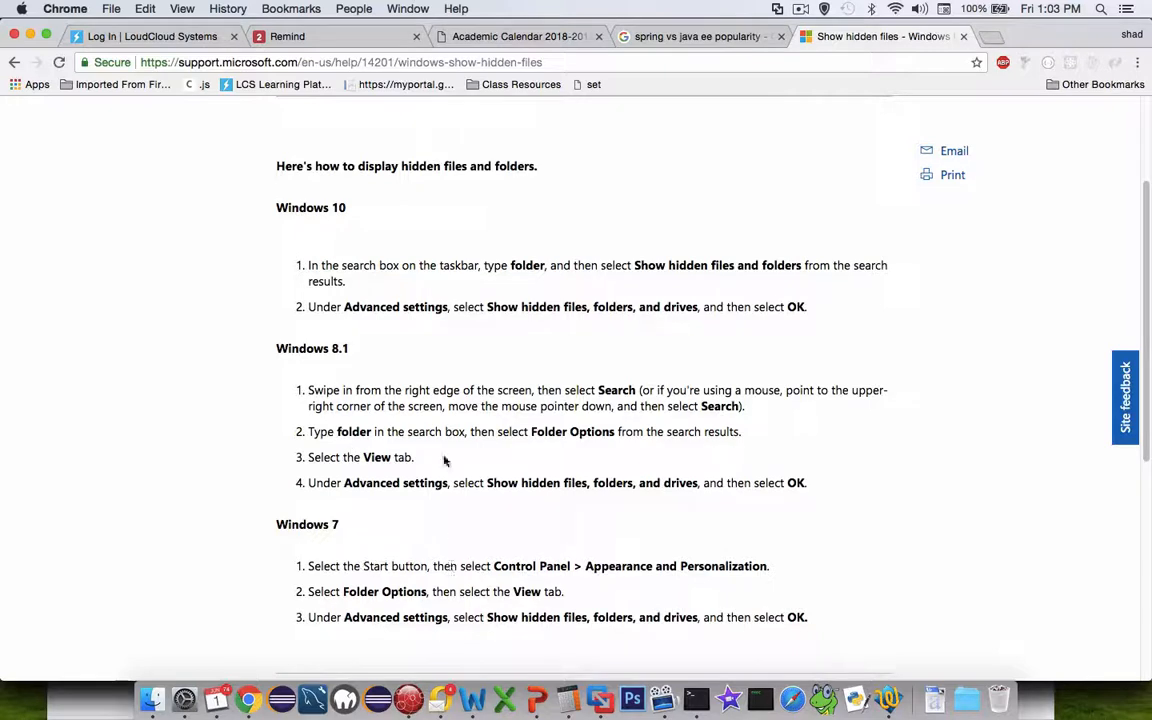
mouse_move(630, 300)
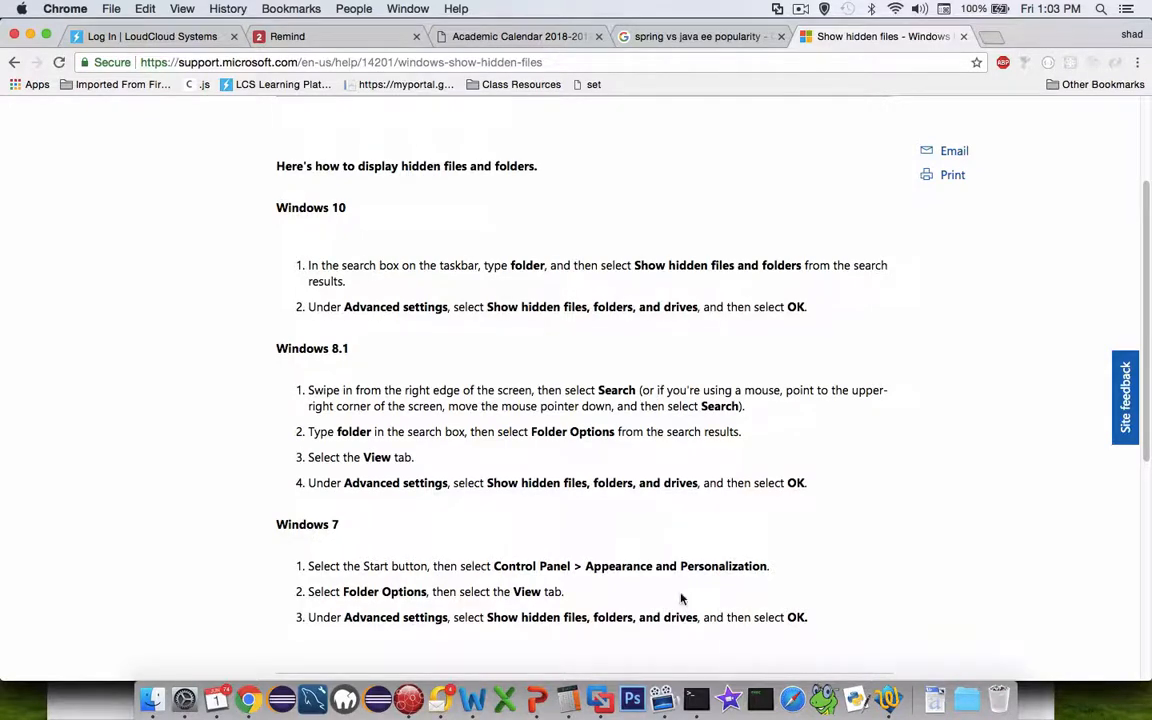
mouse_move(184, 696)
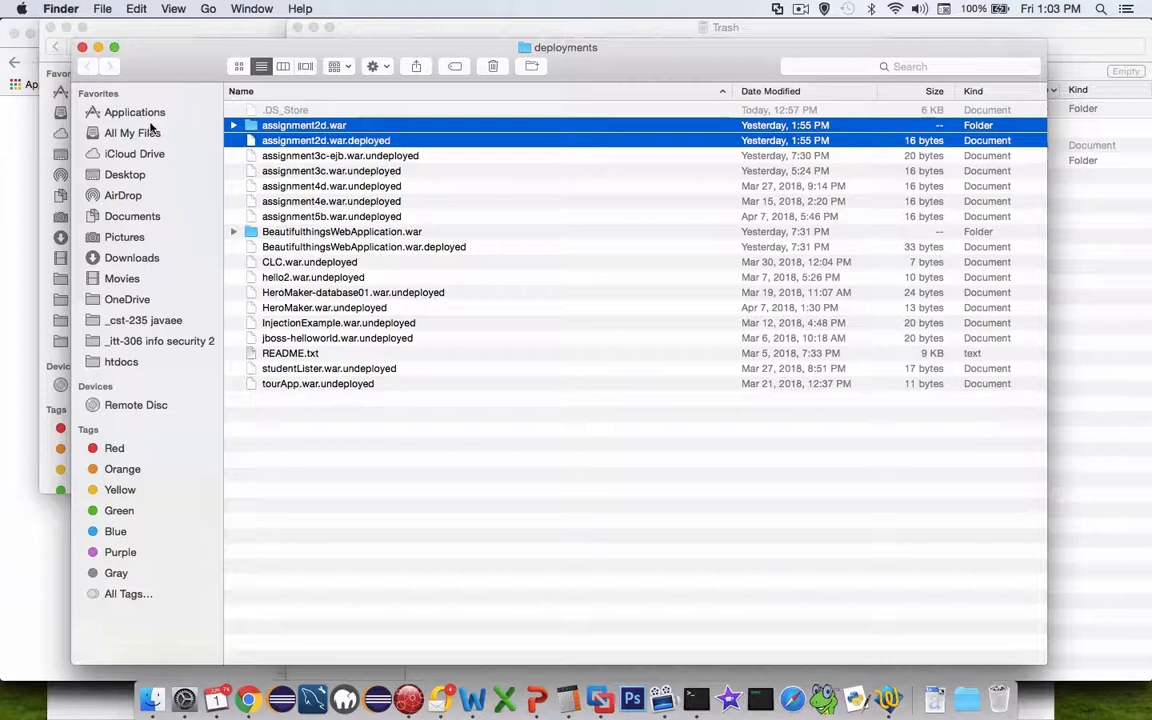
Browse Applications into Utilities in Finder to reach Terminal.app.
click(134, 112)
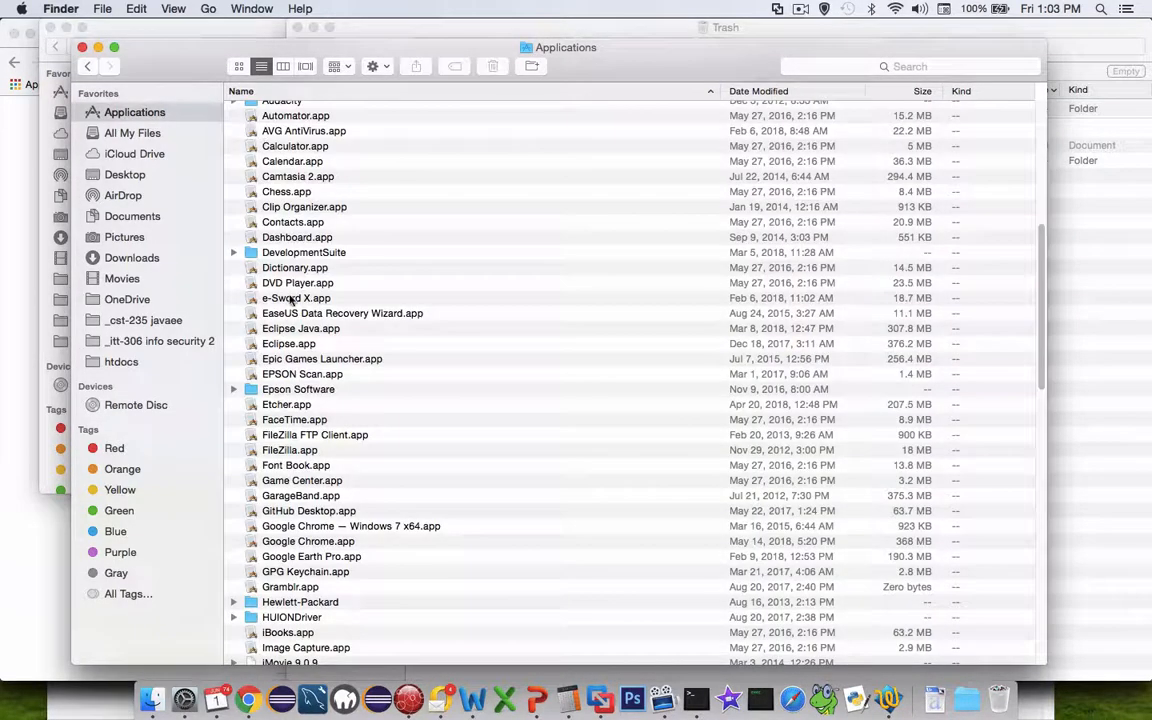
scroll(down, 3)
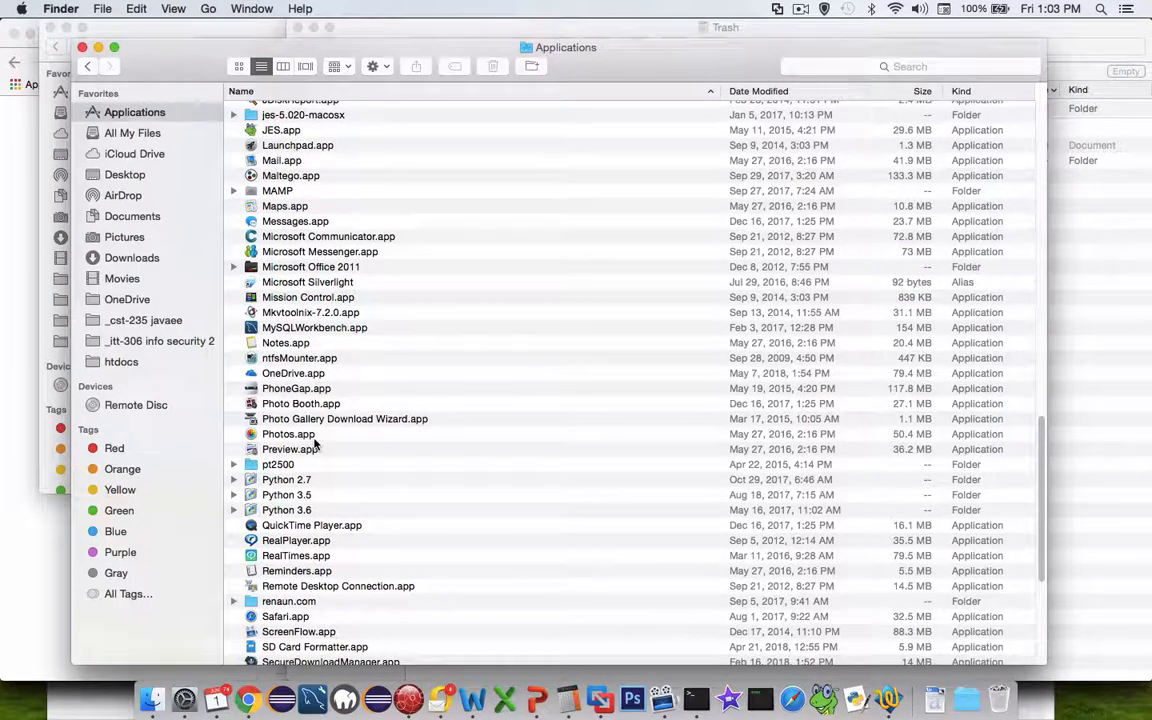
scroll(down, 3)
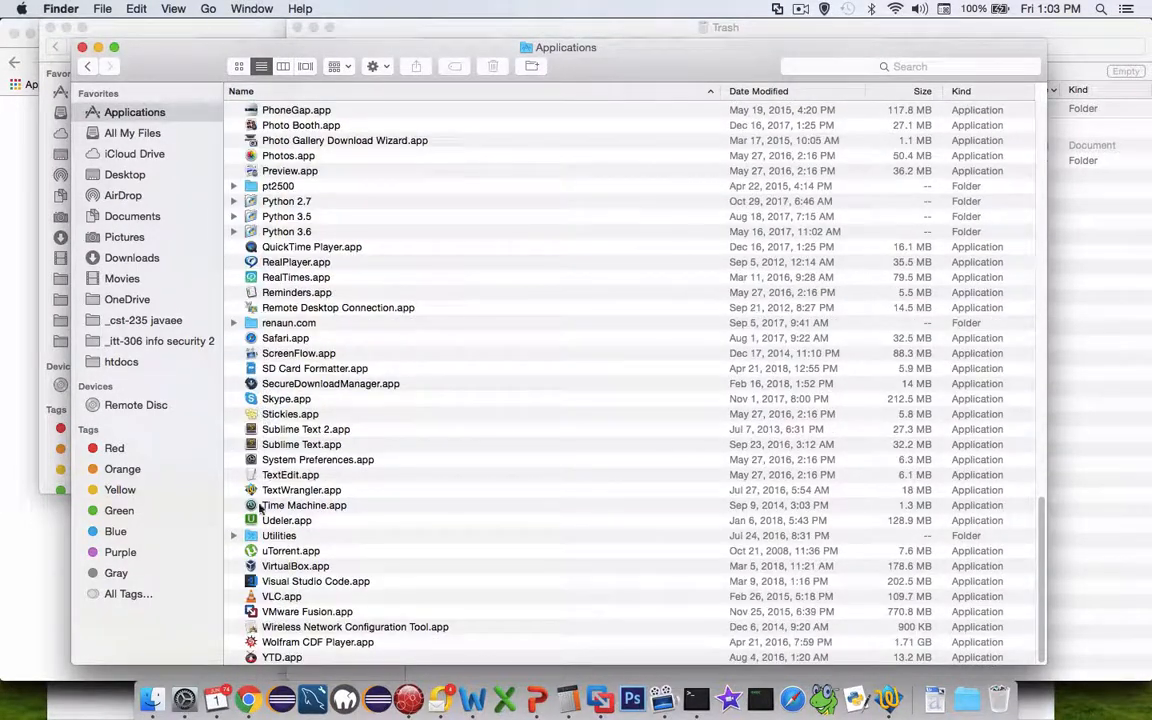
click(234, 536)
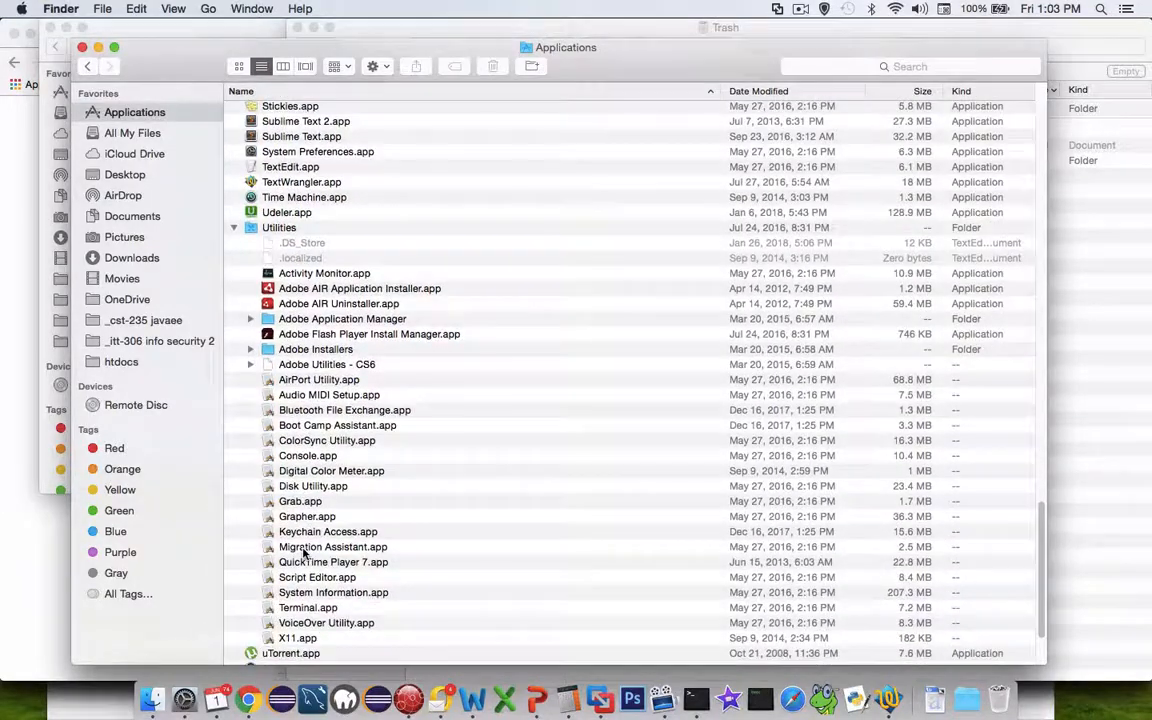
scroll(down, 3)
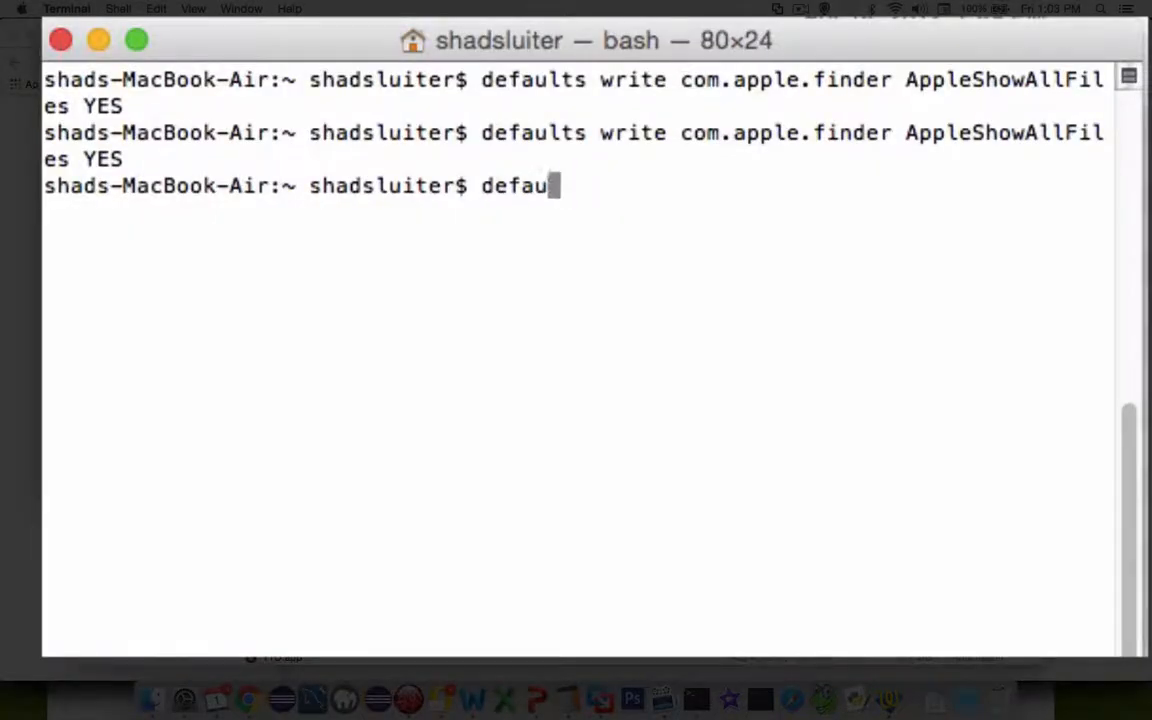
Enter the defaults write com.apple.finder AppleShowAllFiles command in Terminal.
text(lts write com)
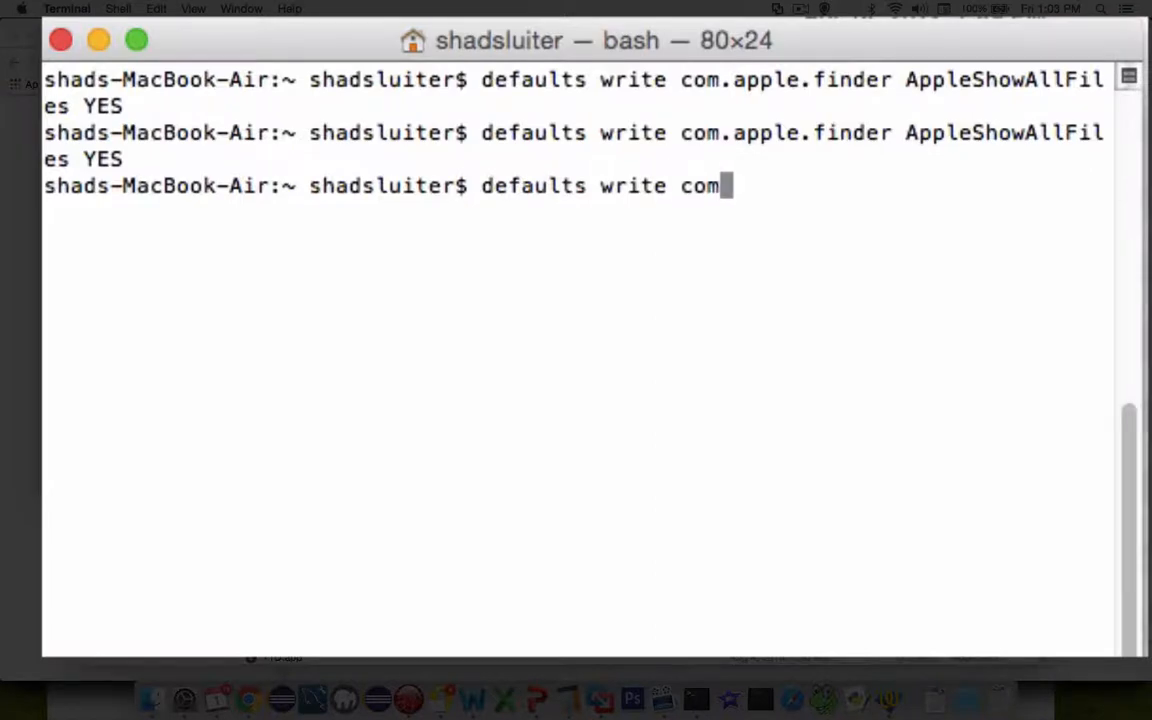
text(apple.f)
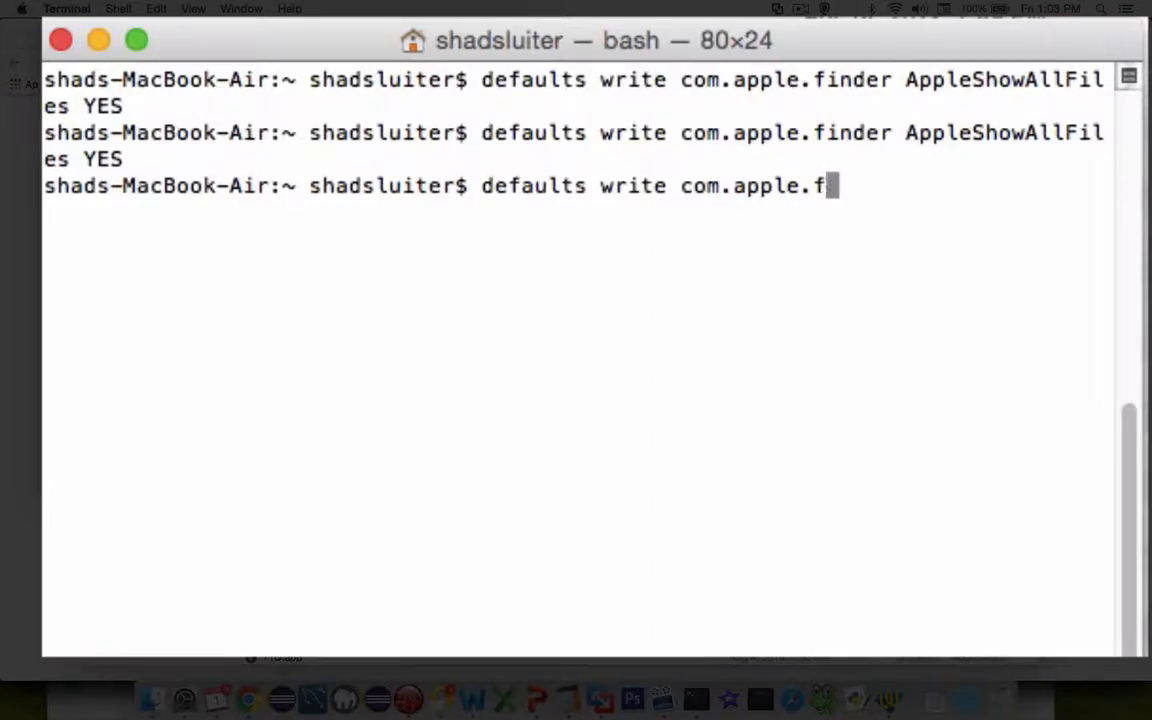
text(inder App)
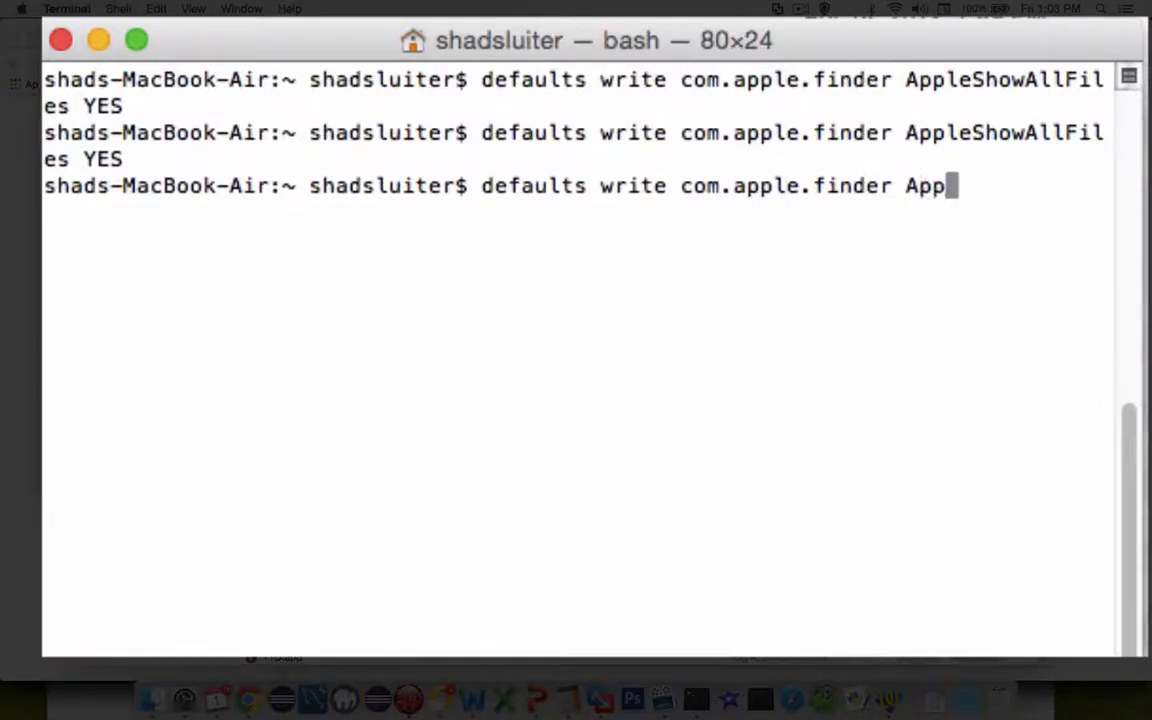
text(leShowAllFiles YES)
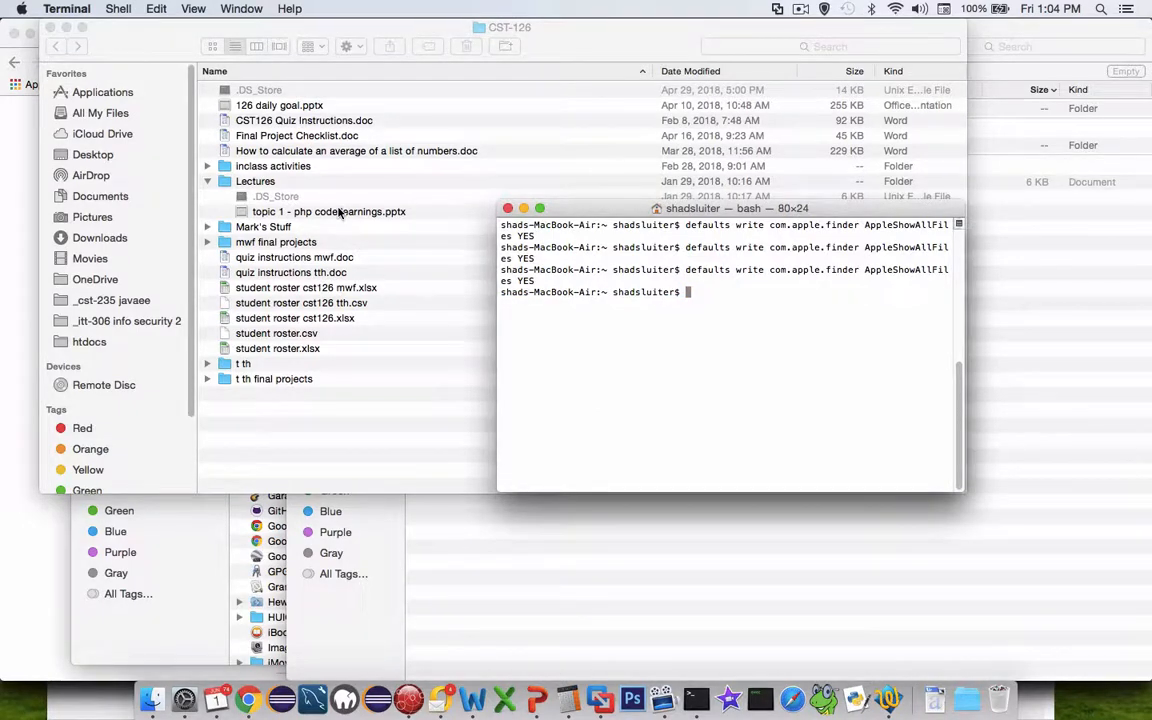
mouse_move(308, 180)
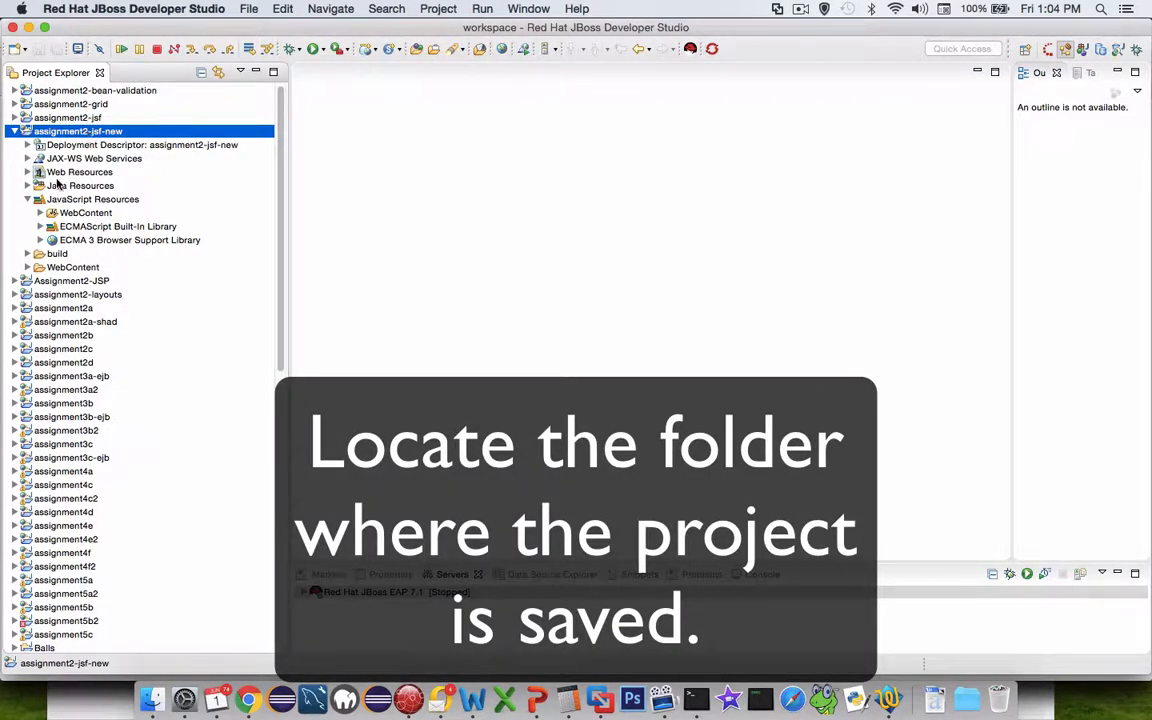
Show a WebContent file of assignment2-jsf-new in the System Explorer (Finder).
click(28, 184)
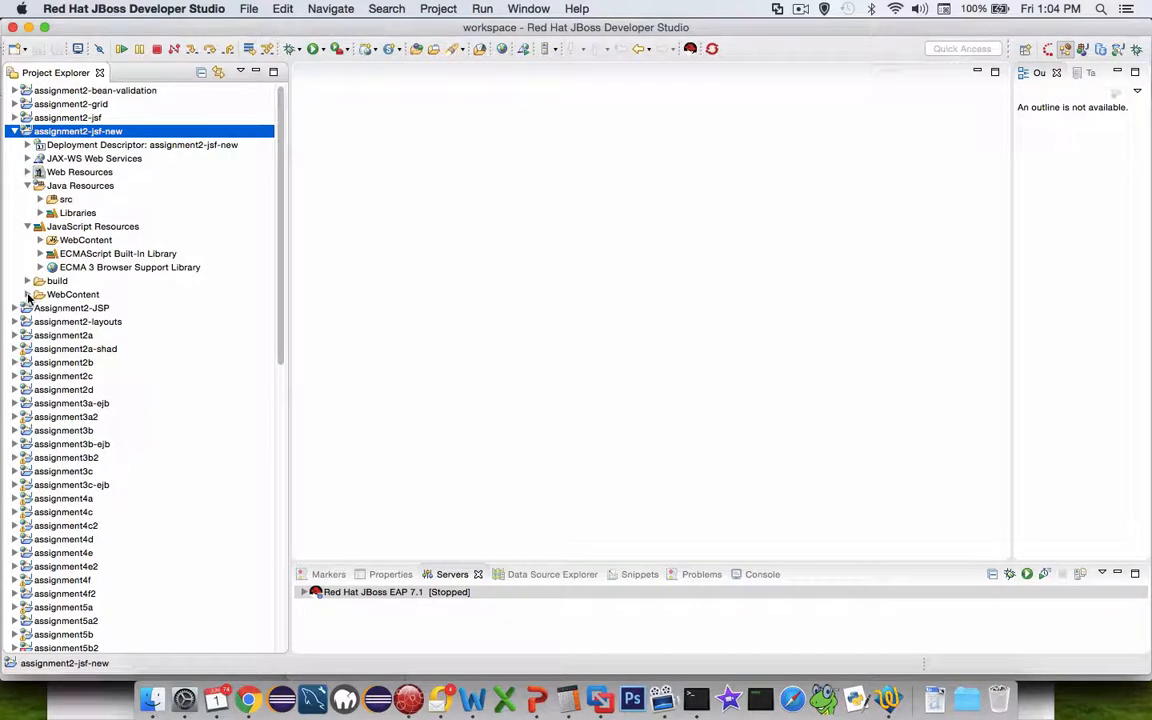
click(28, 294)
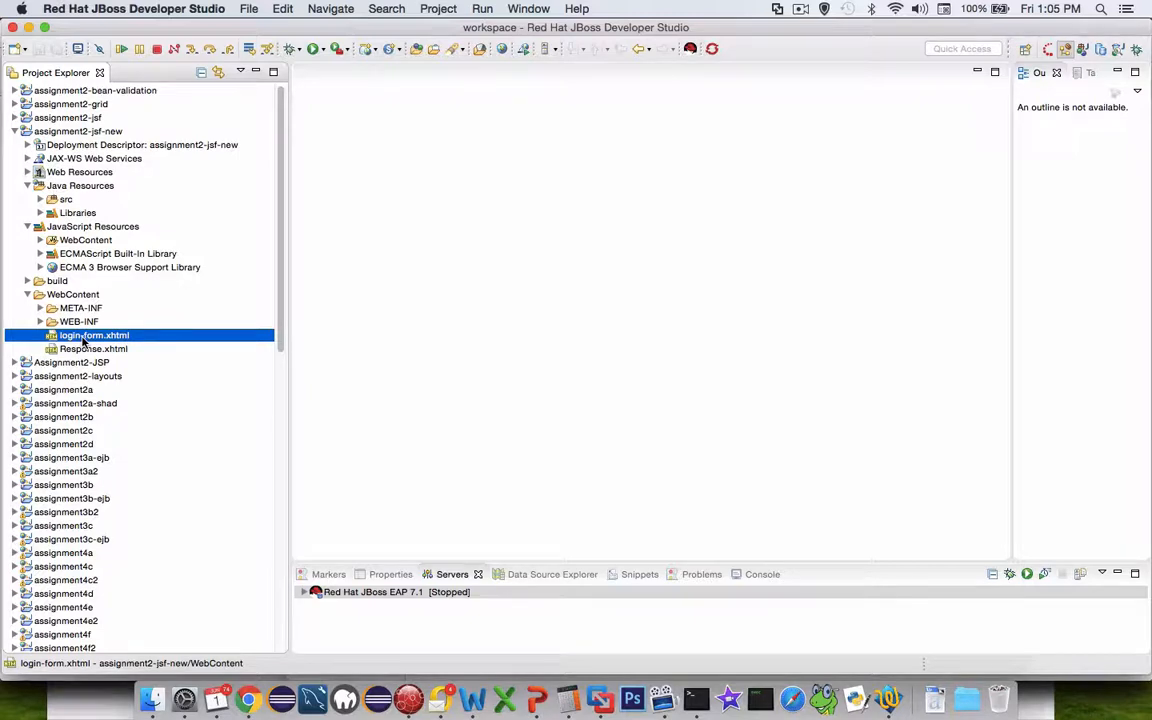
right_click(96, 336)
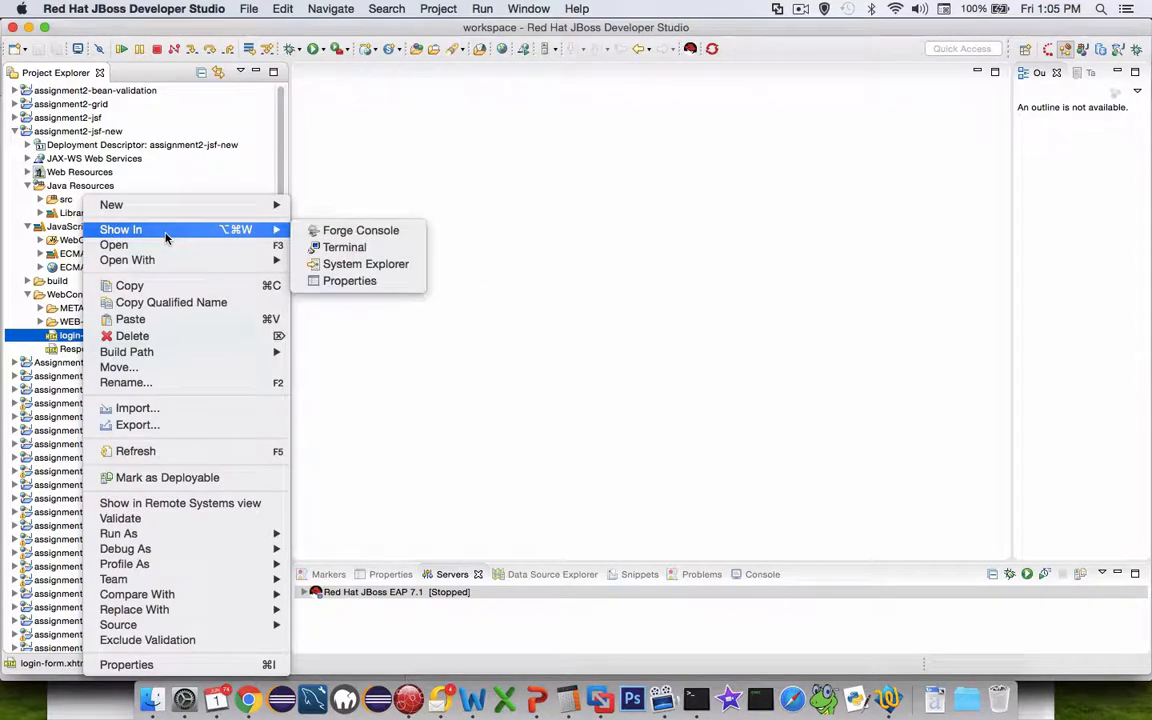
mouse_move(348, 280)
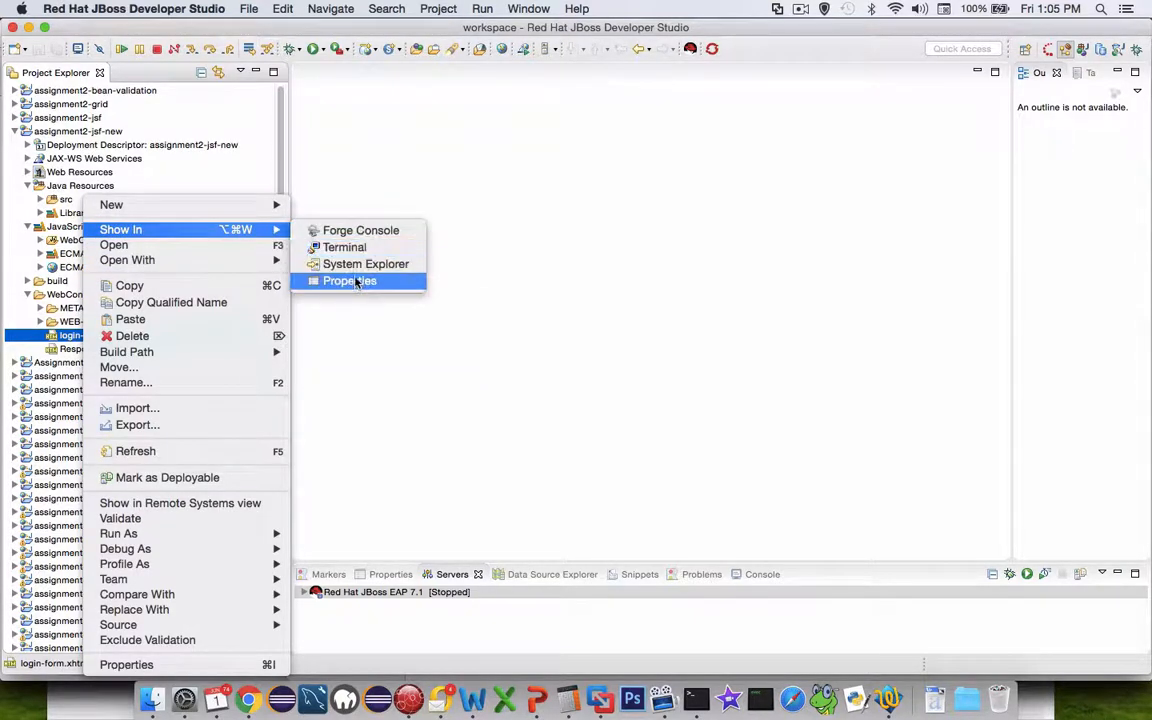
mouse_move(364, 264)
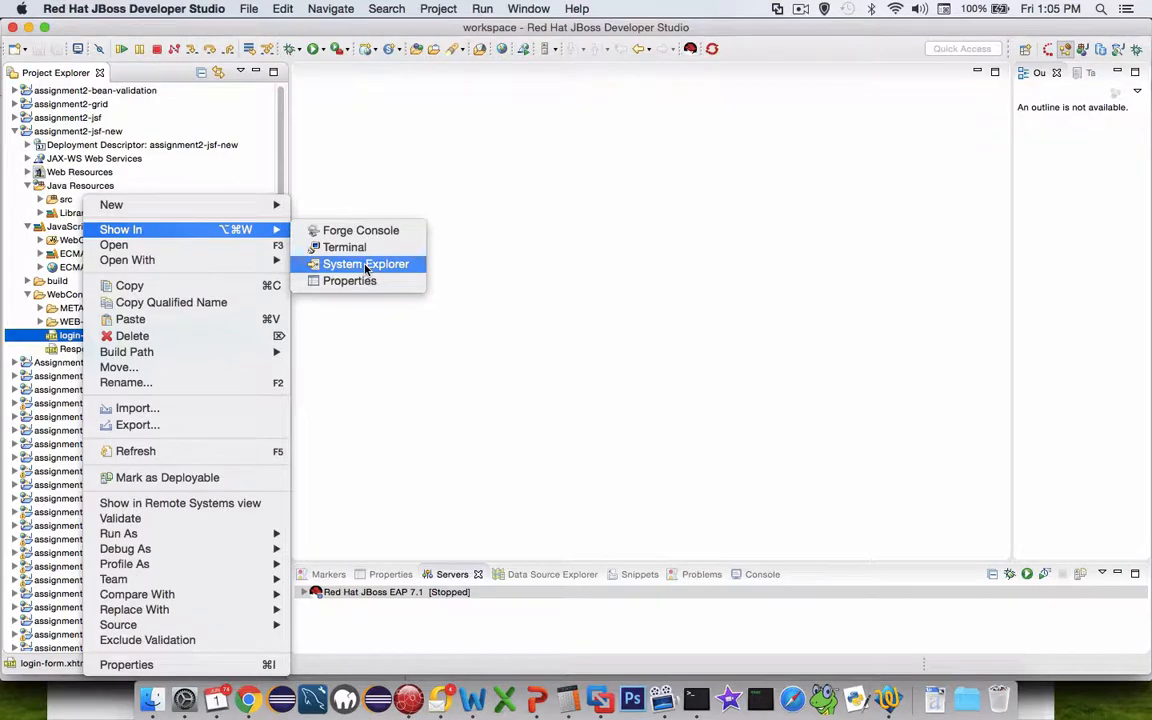
click(364, 264)
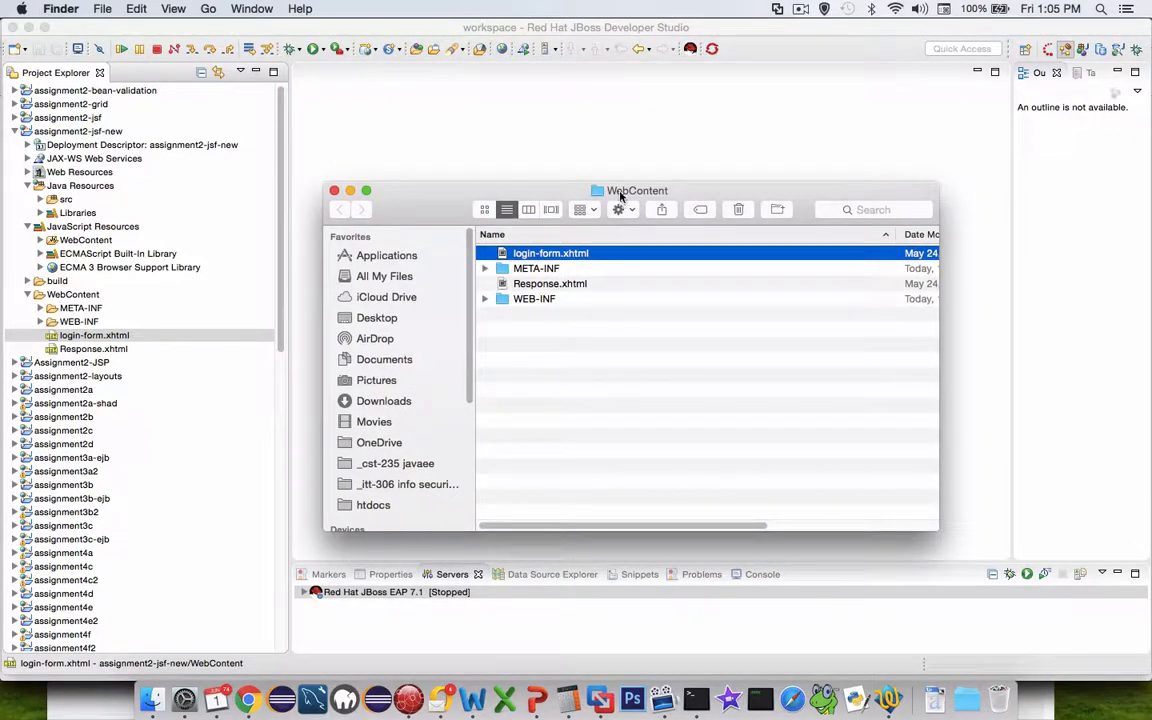
Go up to the assignment2-jsf-new folder and select org.eclipse.wst.common.component in .settings.
click(636, 192)
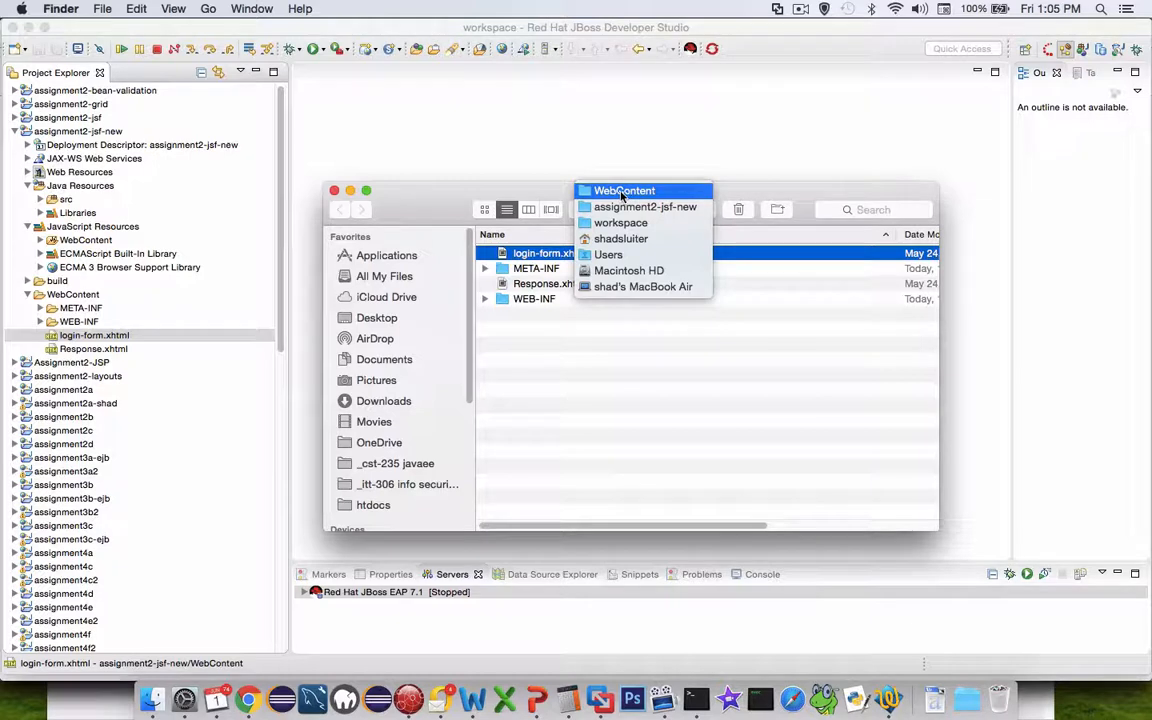
mouse_move(646, 206)
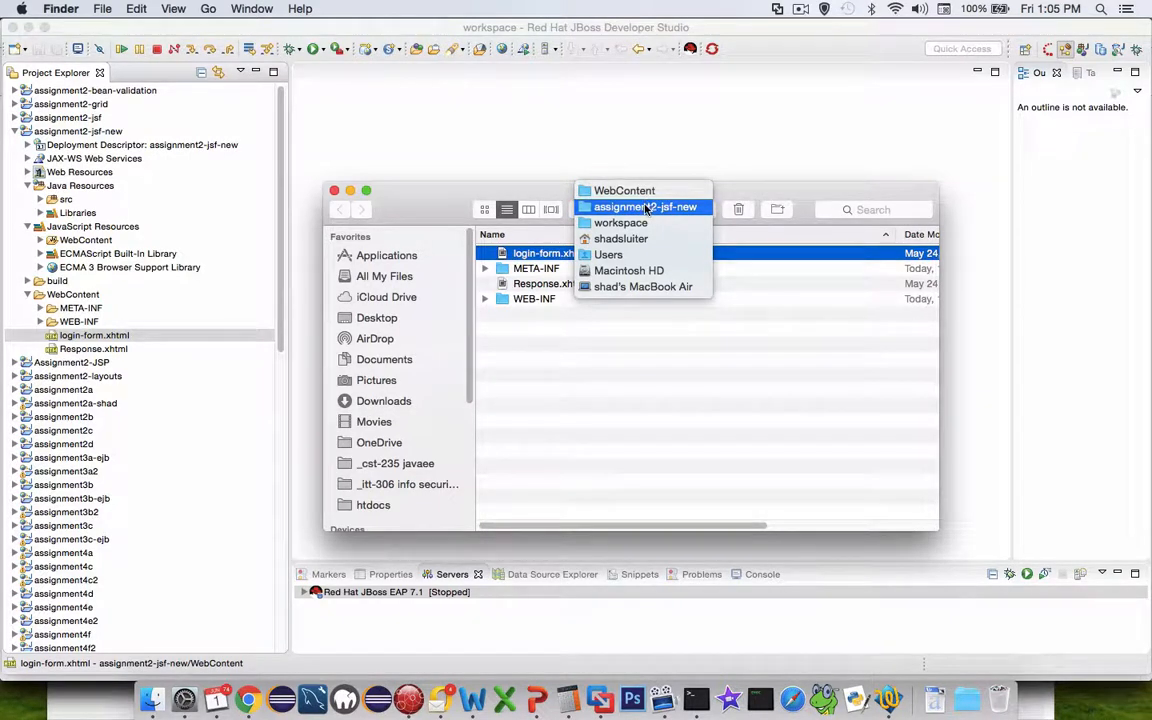
click(644, 206)
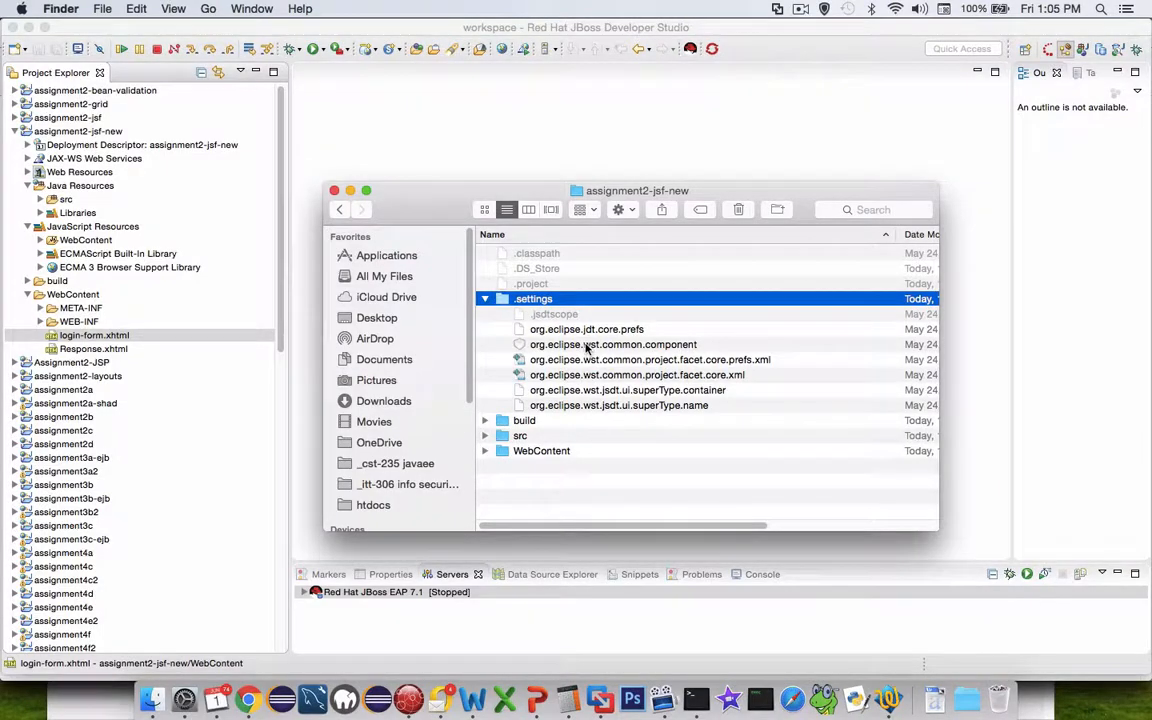
click(612, 344)
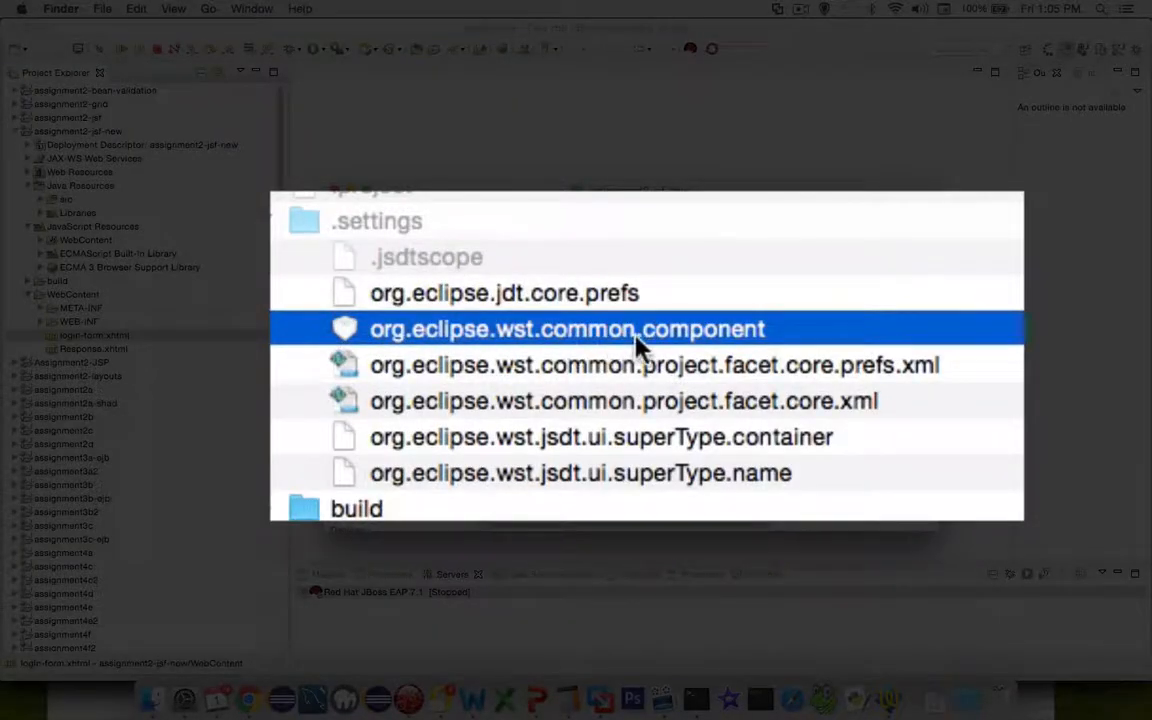
mouse_move(430, 336)
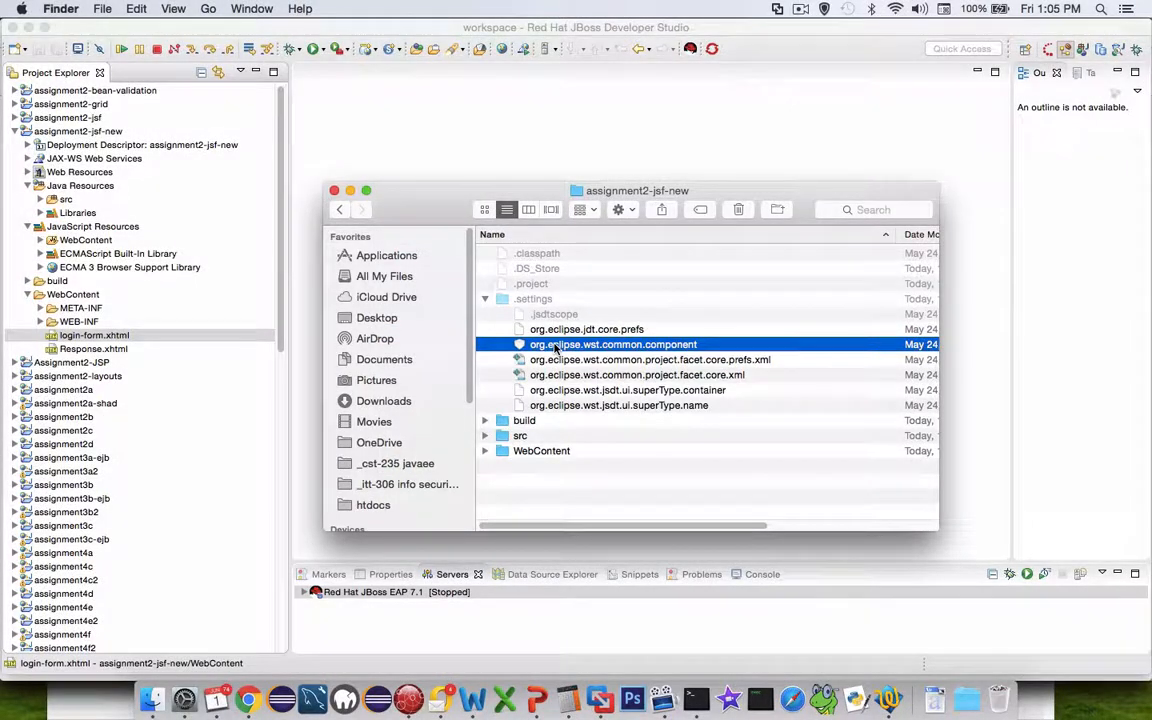
Browse the Open With application chooser for the component file, then dismiss it.
right_click(614, 344)
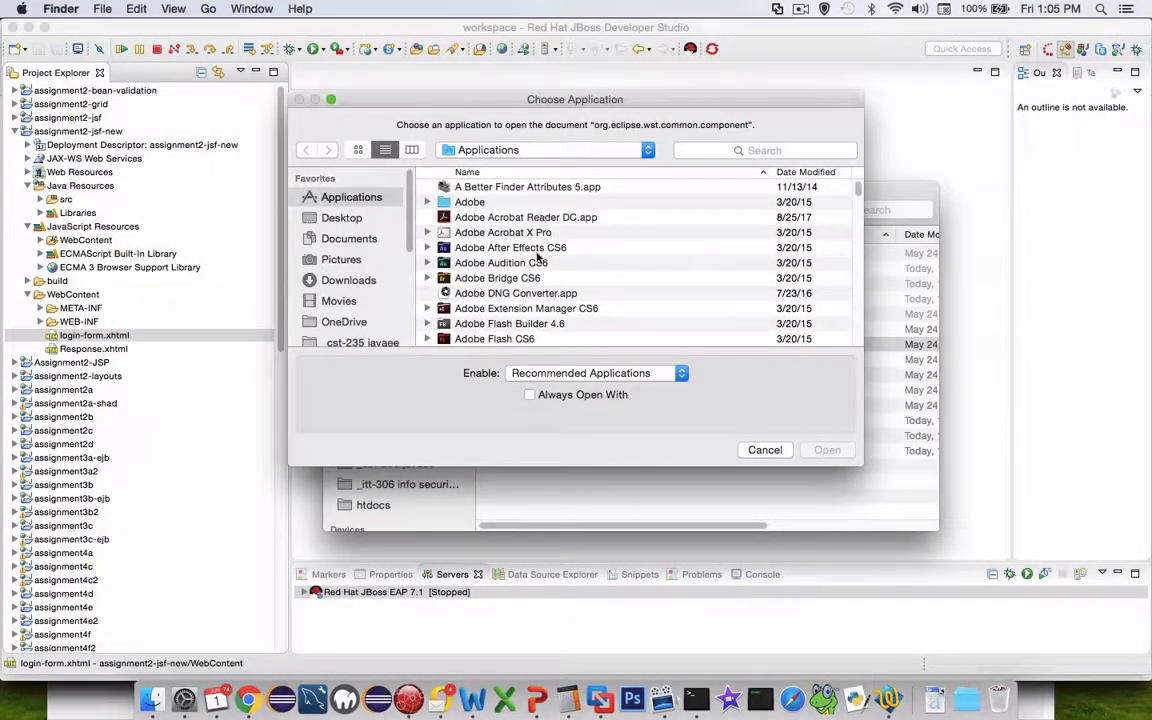
scroll(down, 3)
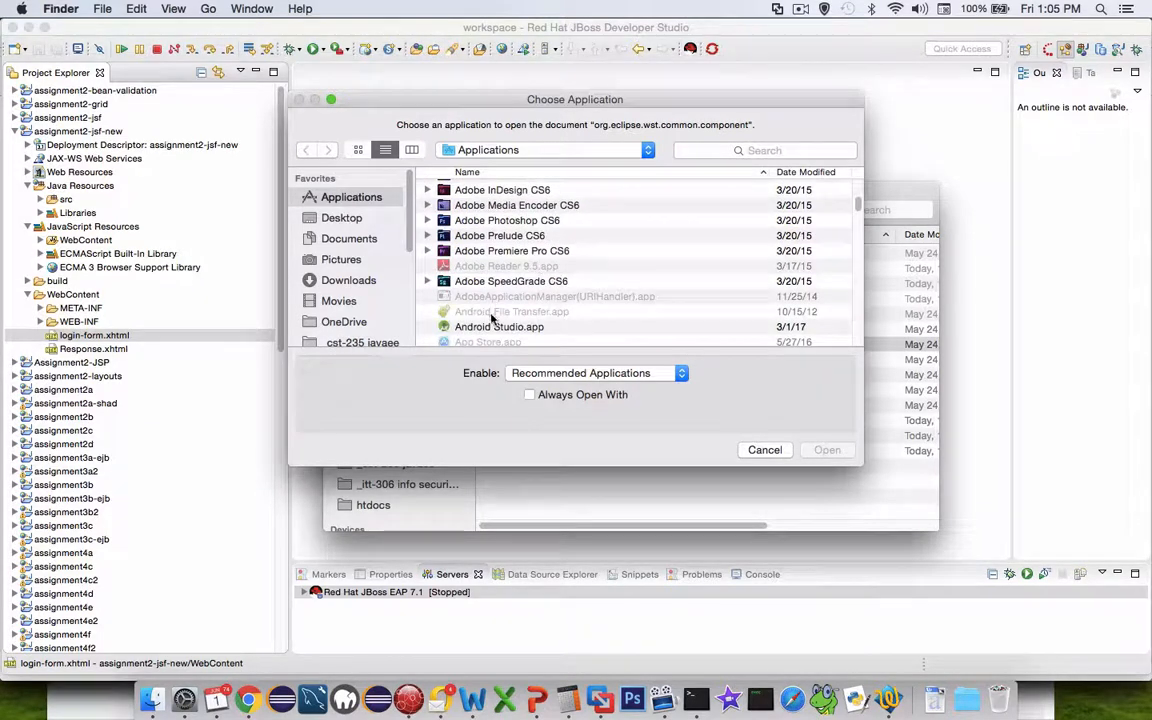
scroll(down, 3)
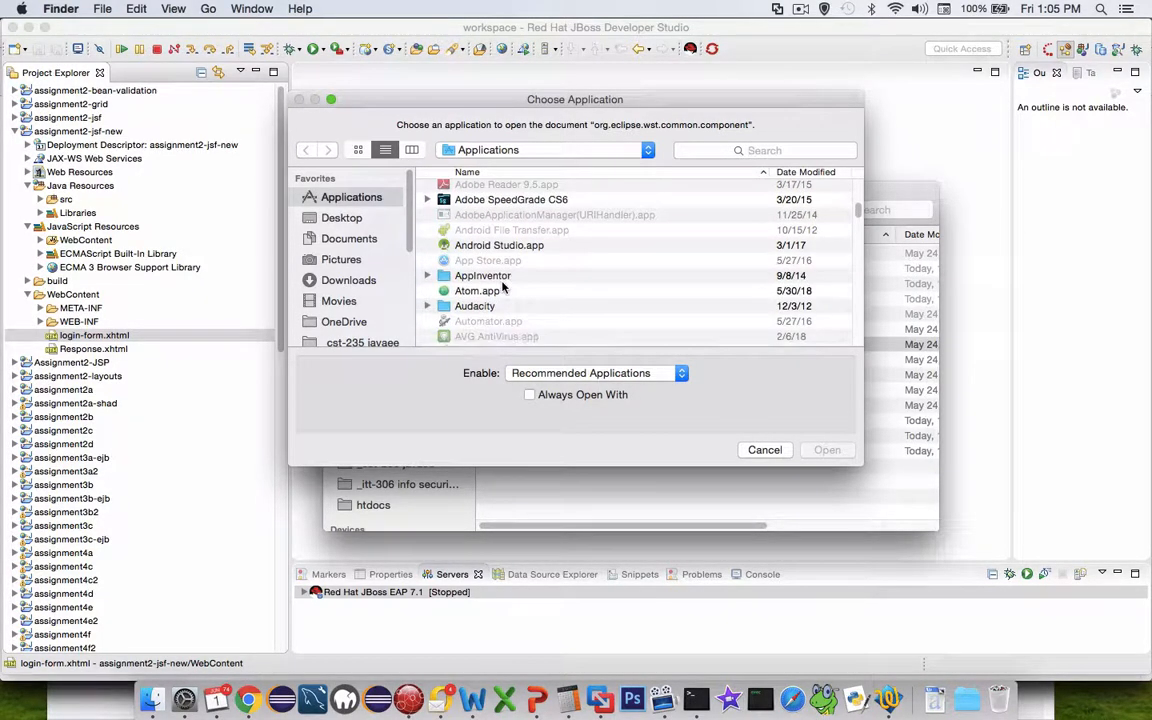
scroll(down, 3)
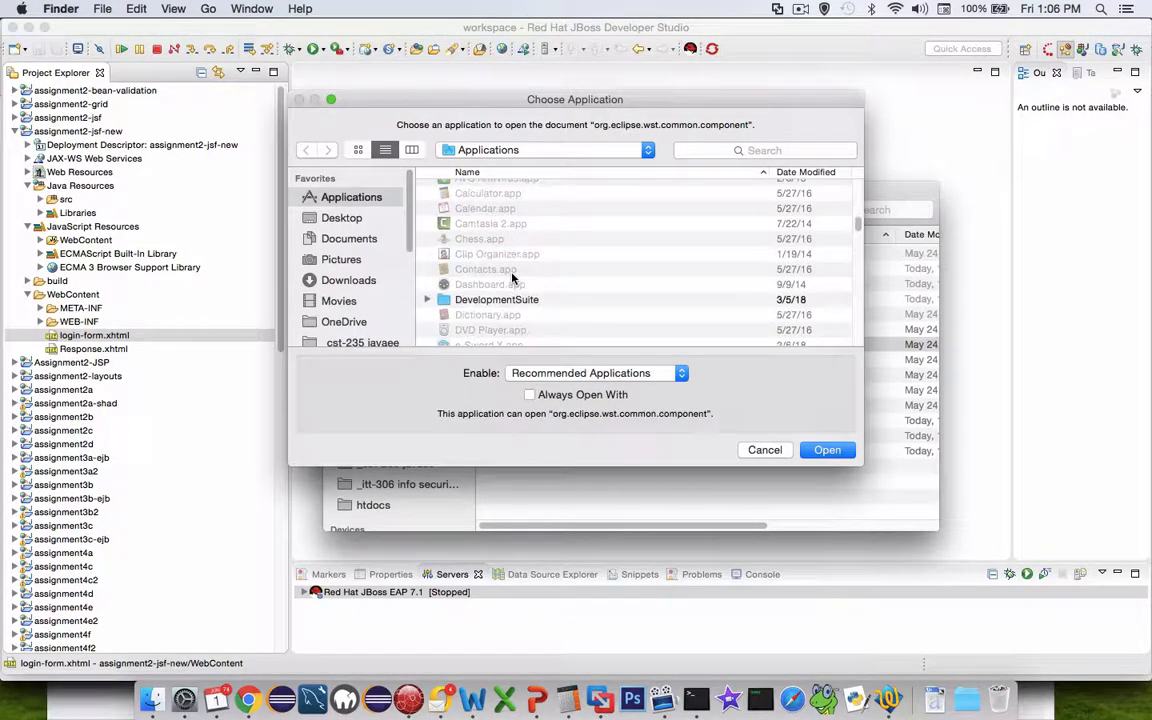
scroll(down, 3)
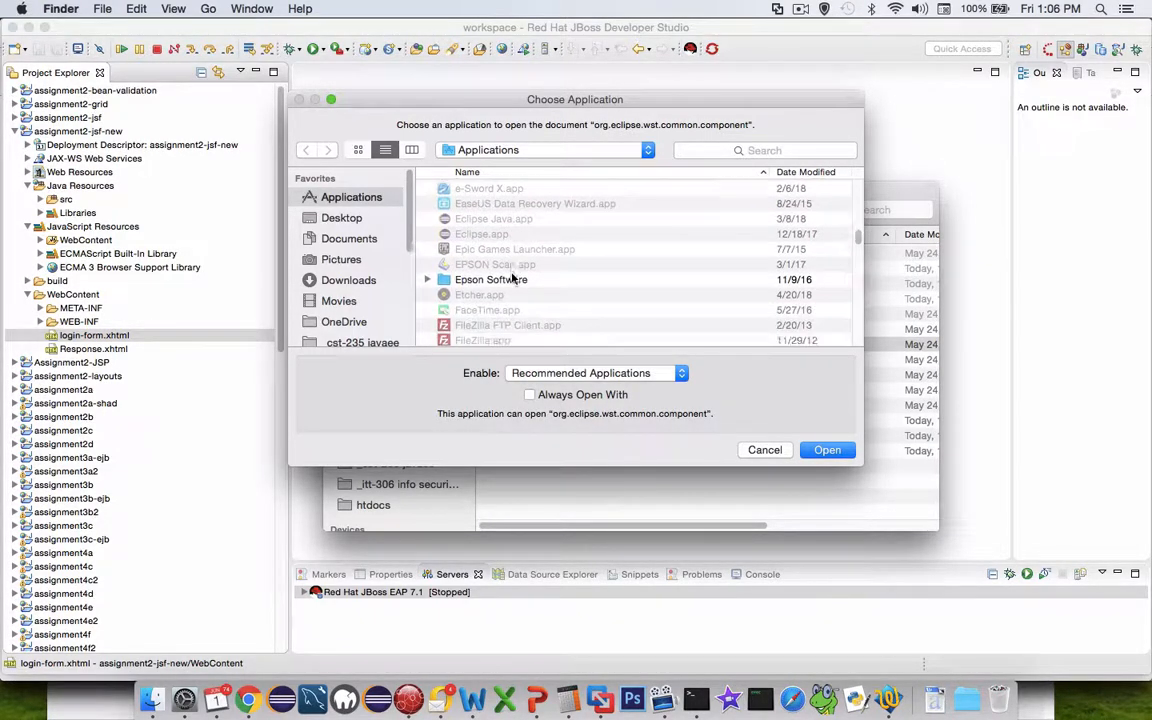
mouse_move(504, 238)
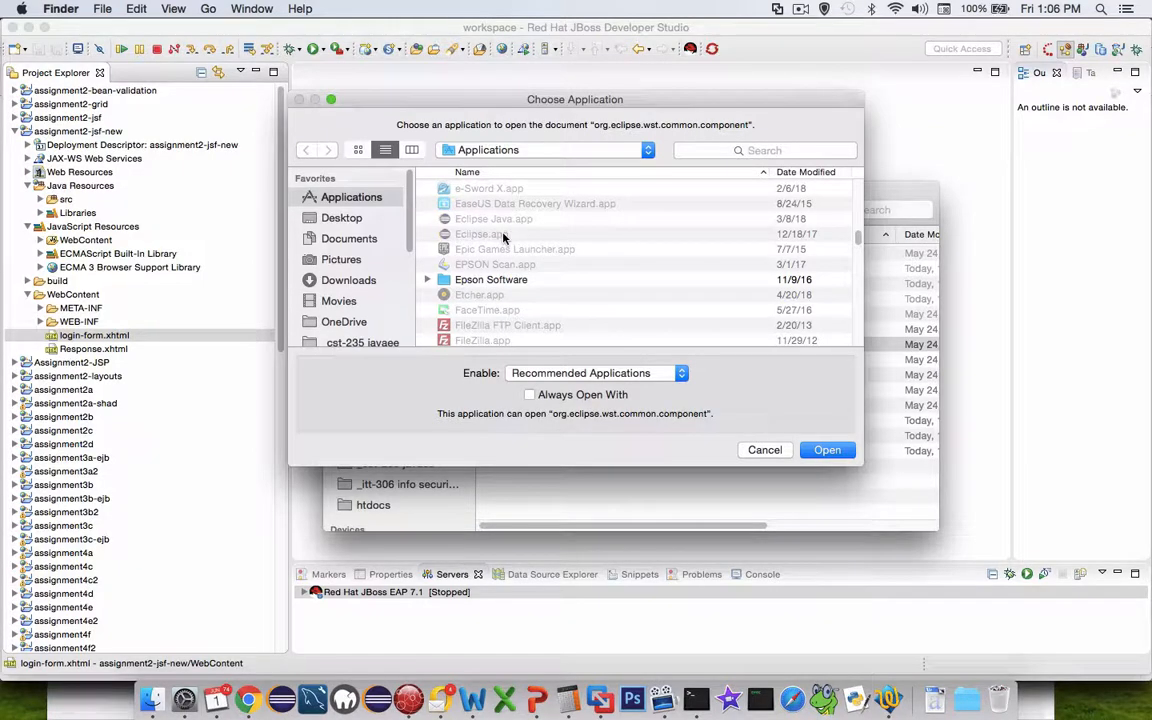
scroll(down, 3)
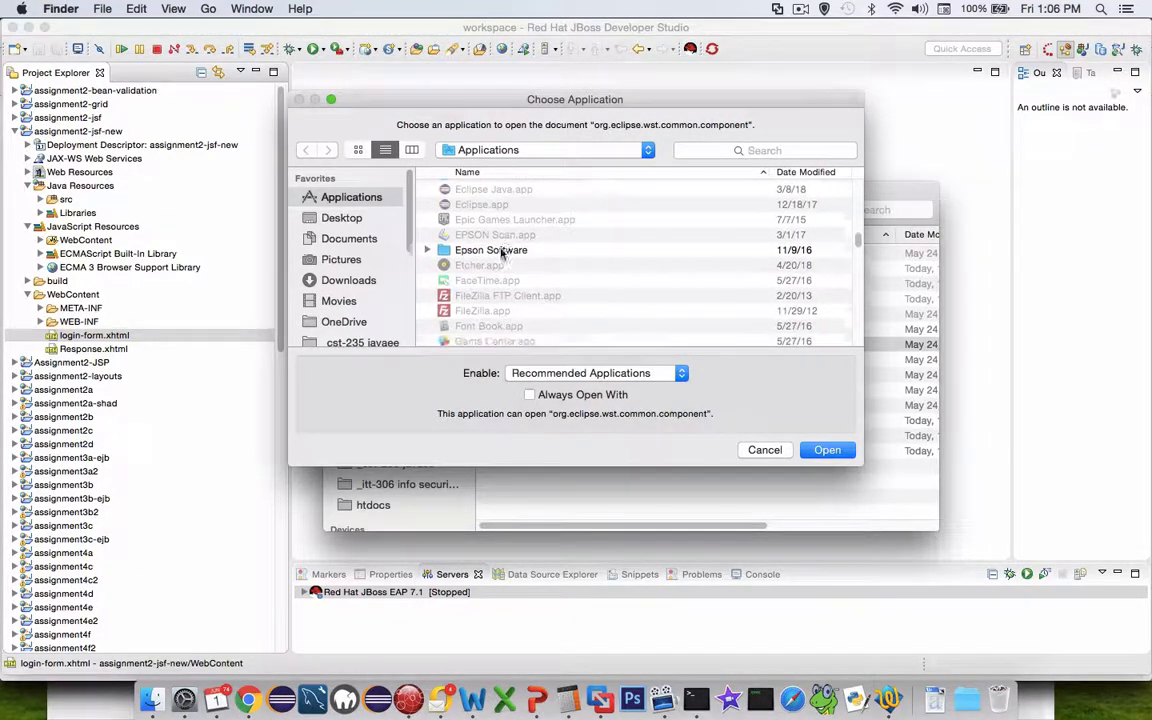
scroll(down, 3)
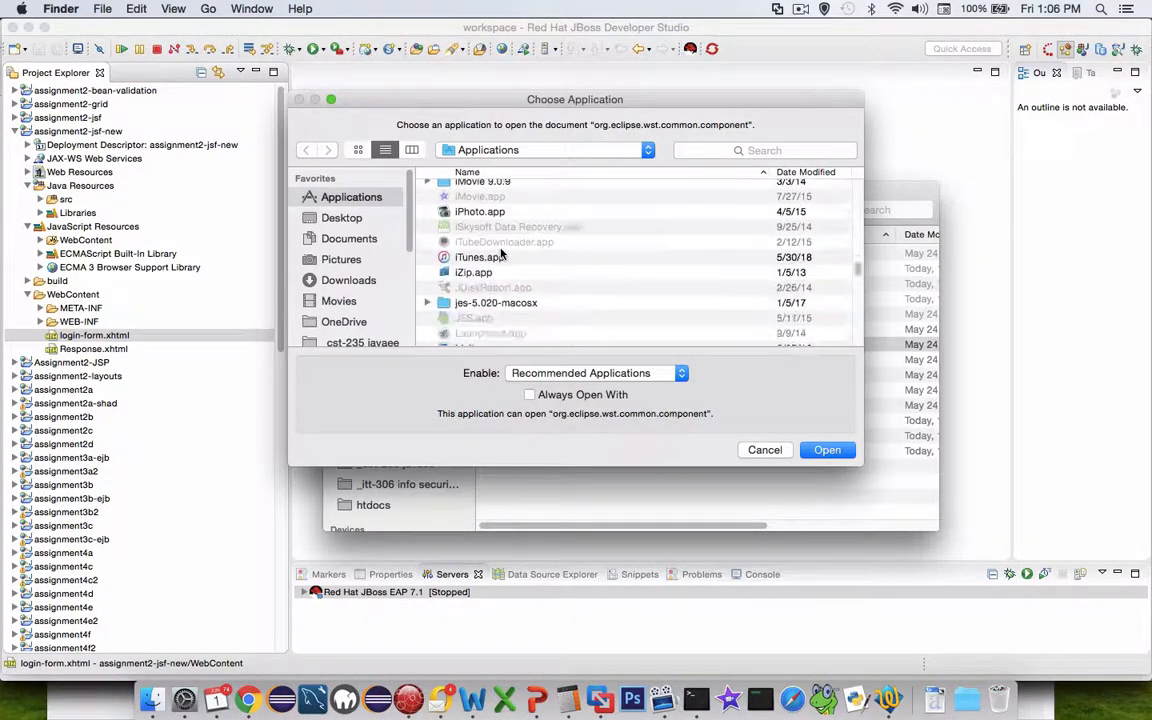
scroll(up, 3)
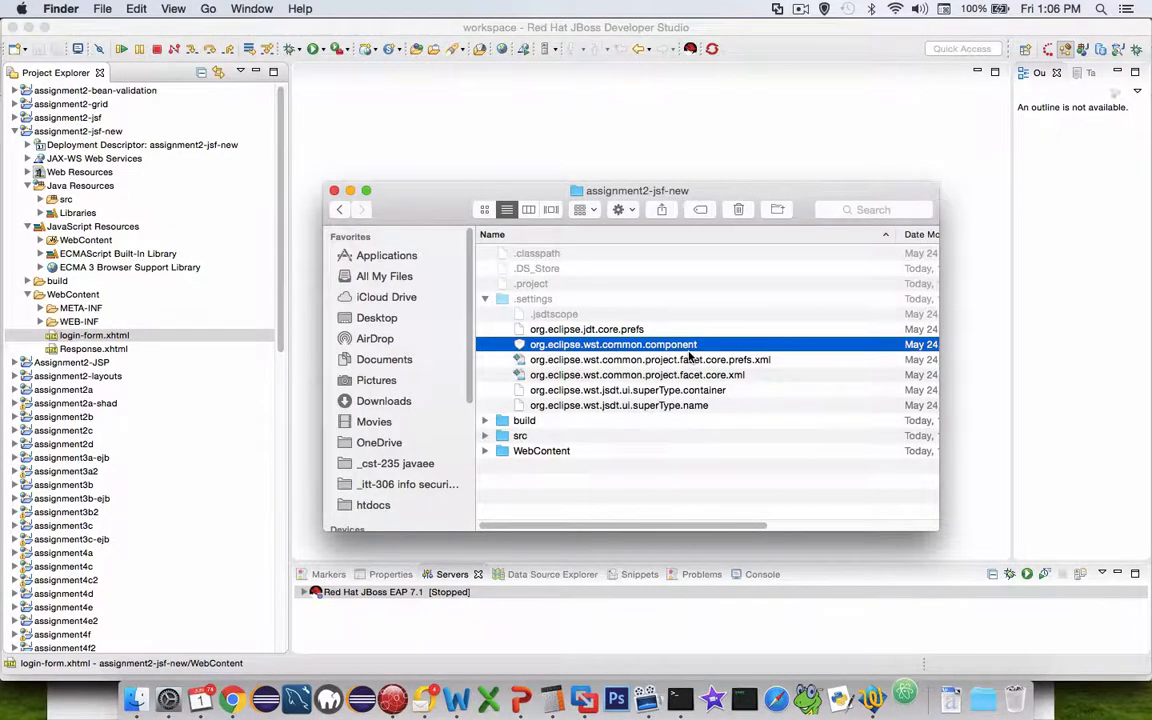
In Atom, append -new so deploy-name and context-root read assignment2-jsf-new.
double_click(612, 344)
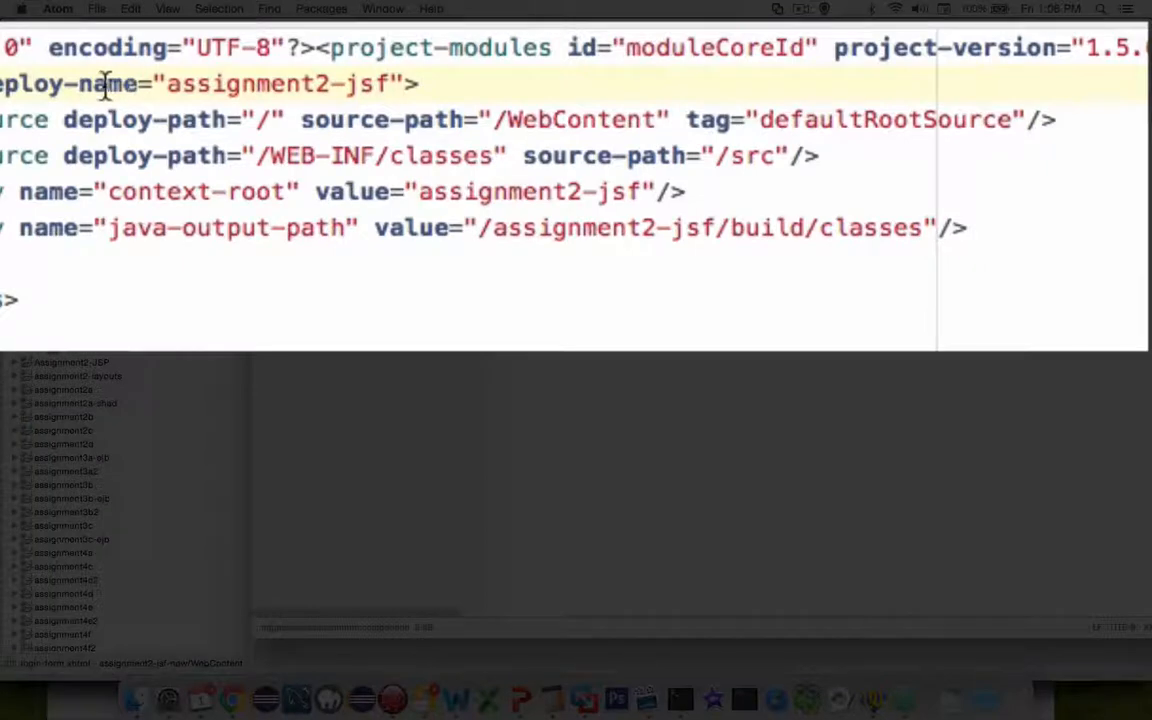
double_click(278, 84)
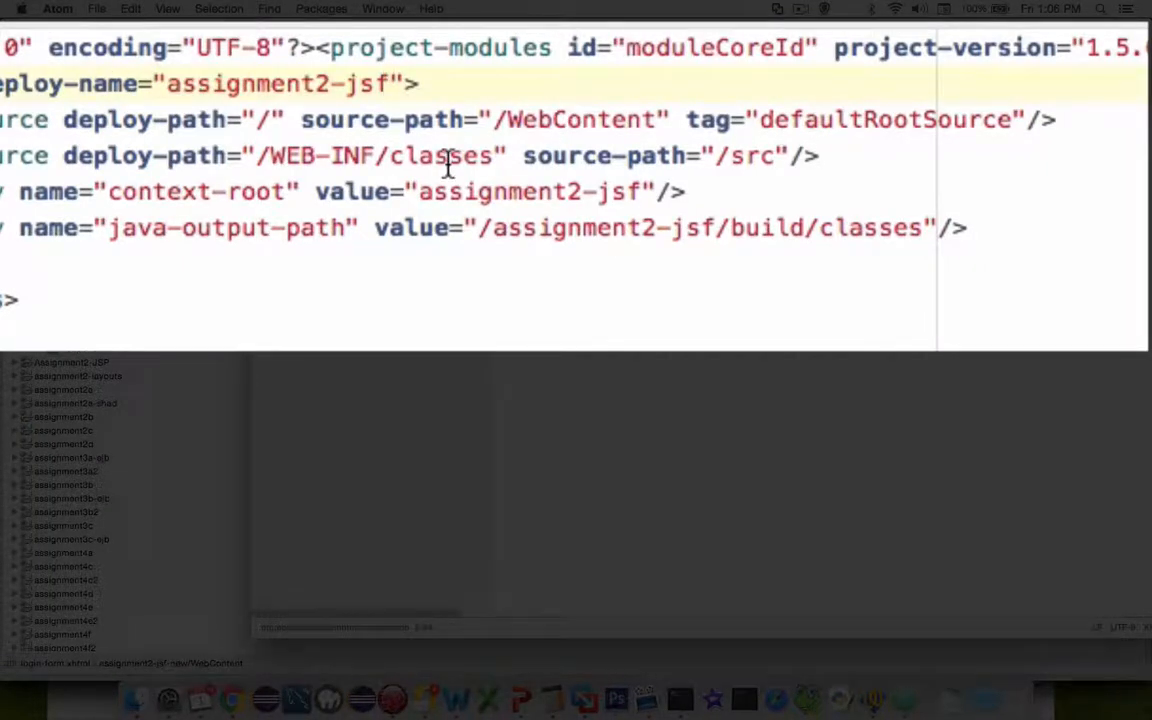
text(-new)
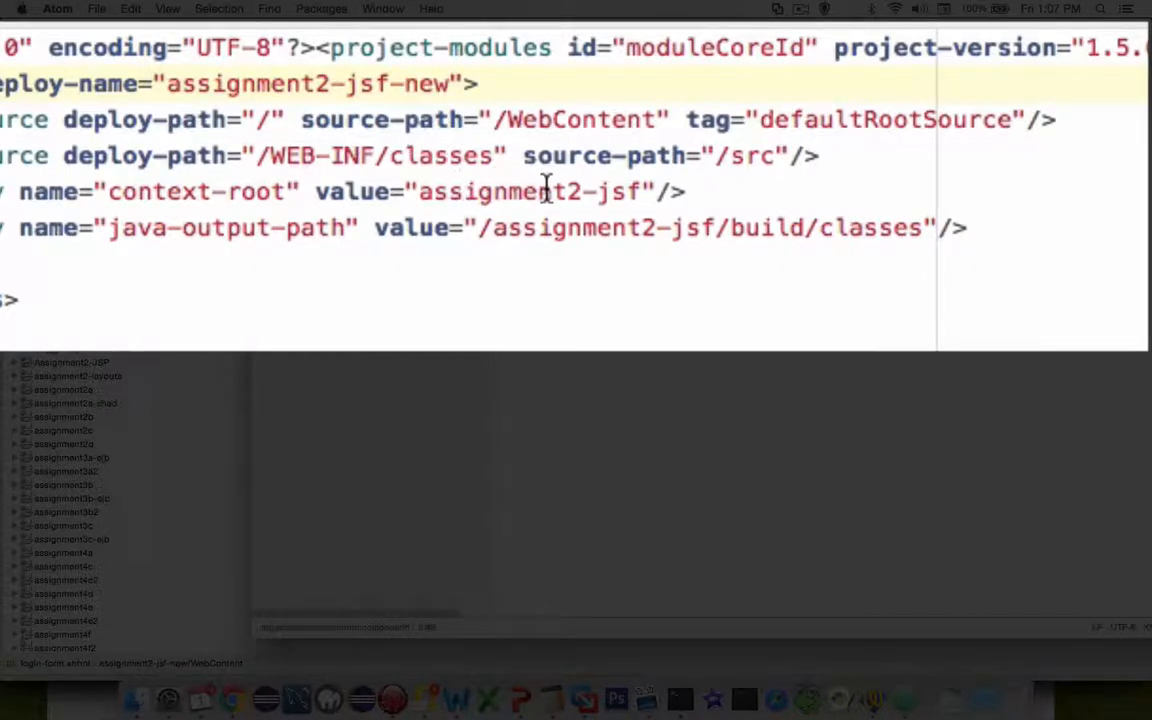
click(648, 192)
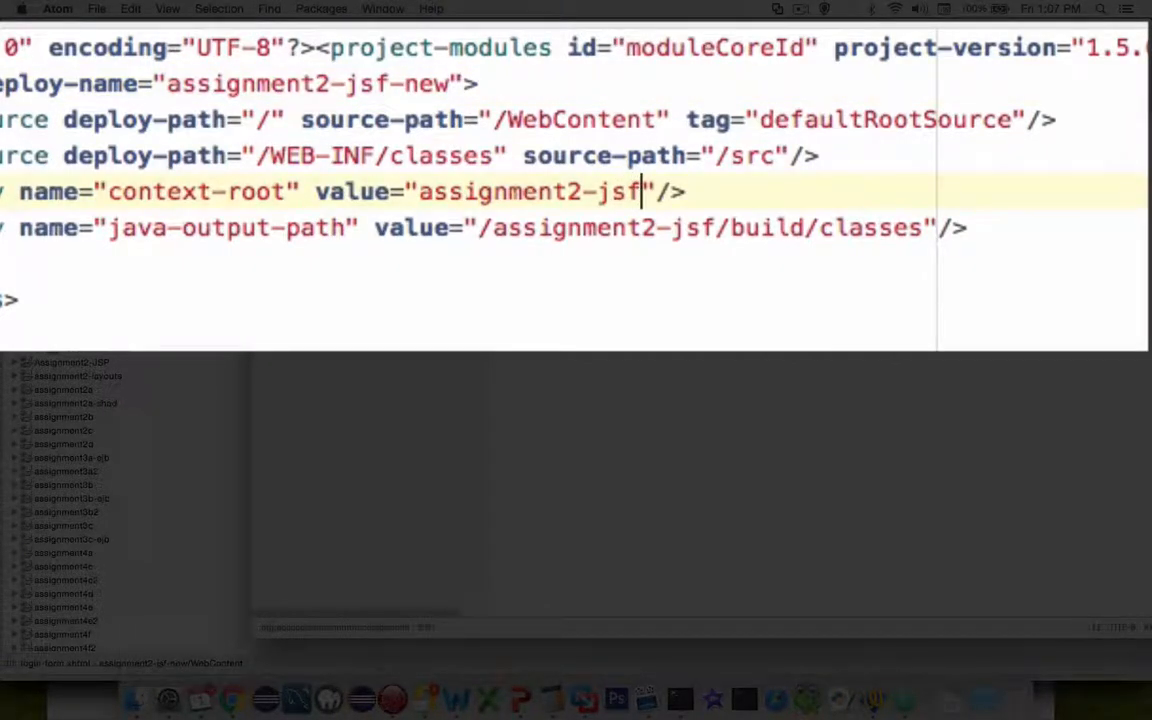
text(-new)
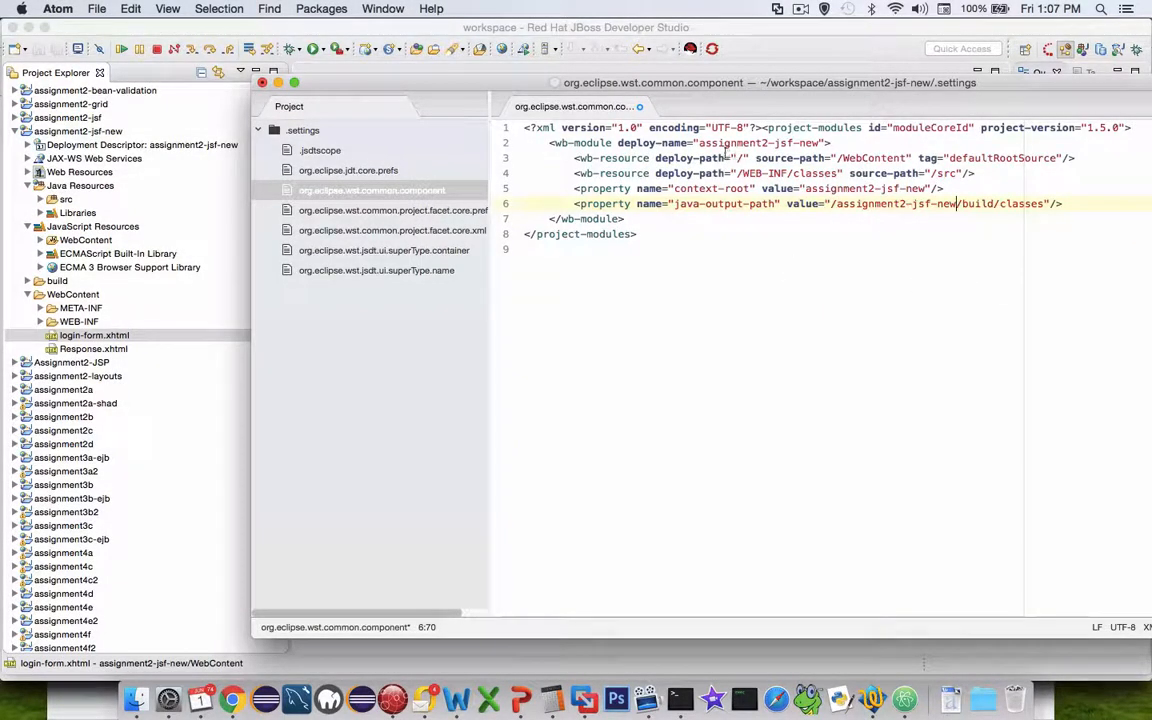
Close the component file and save the changes when prompted.
click(262, 84)
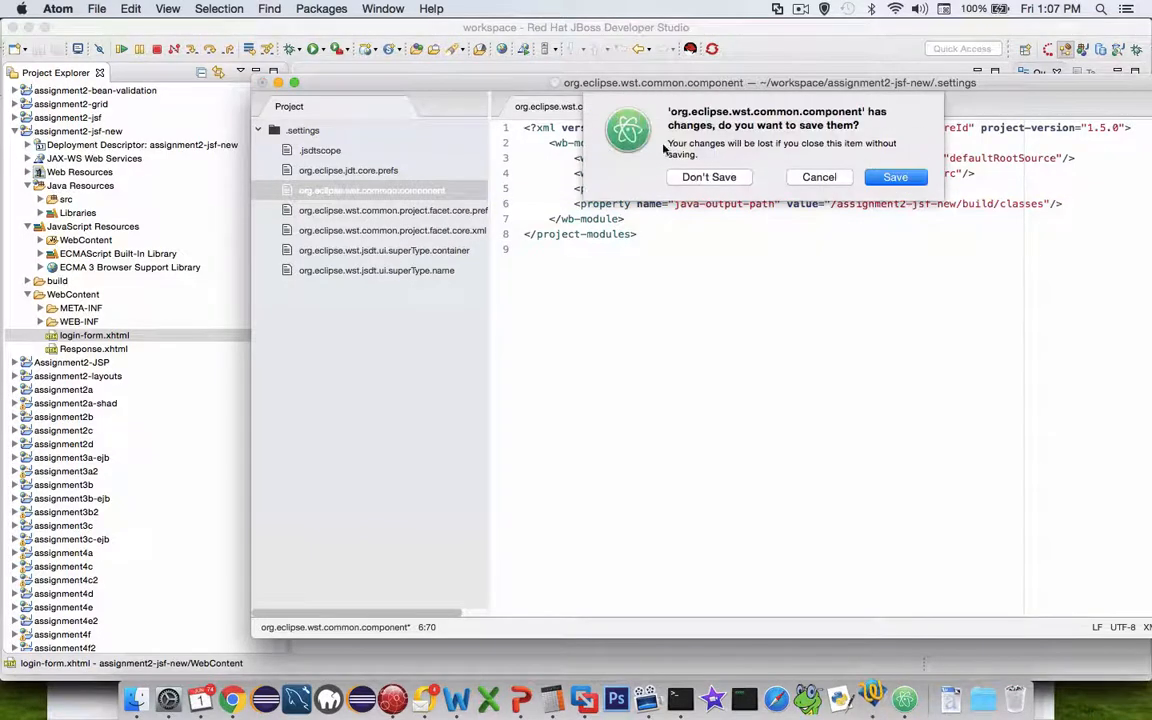
click(708, 176)
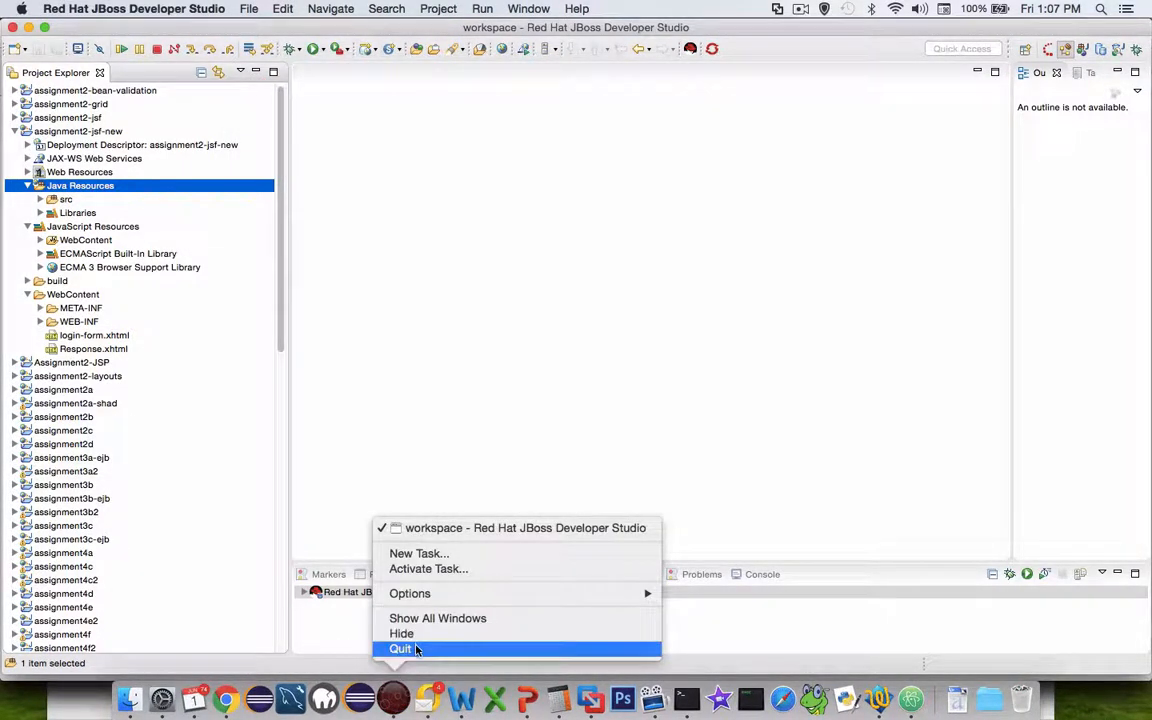
Quit and relaunch the IDE, then select assignment2-jsf-new in Project Explorer.
click(400, 648)
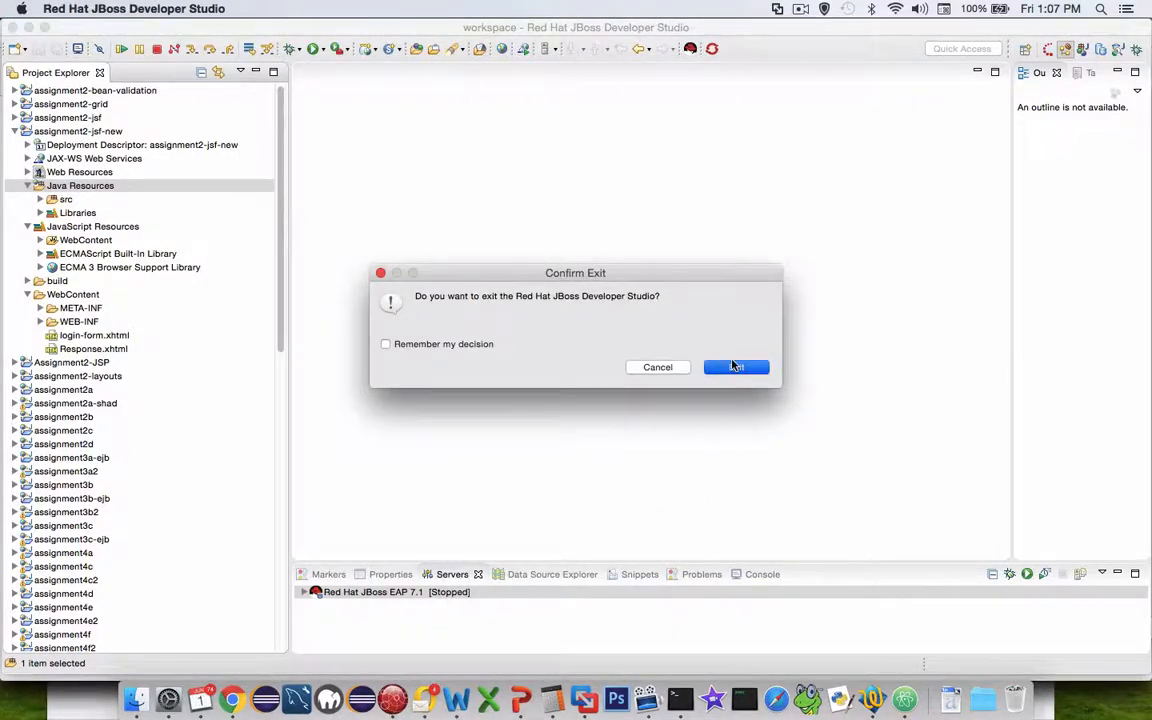
click(736, 368)
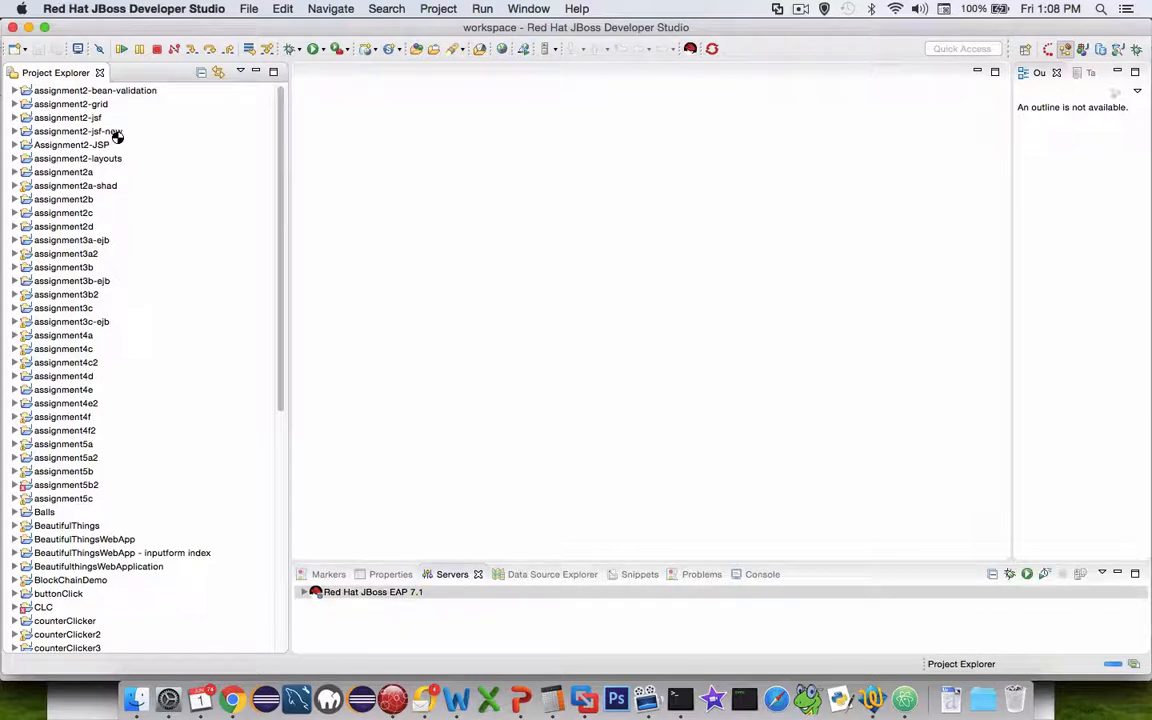
click(78, 132)
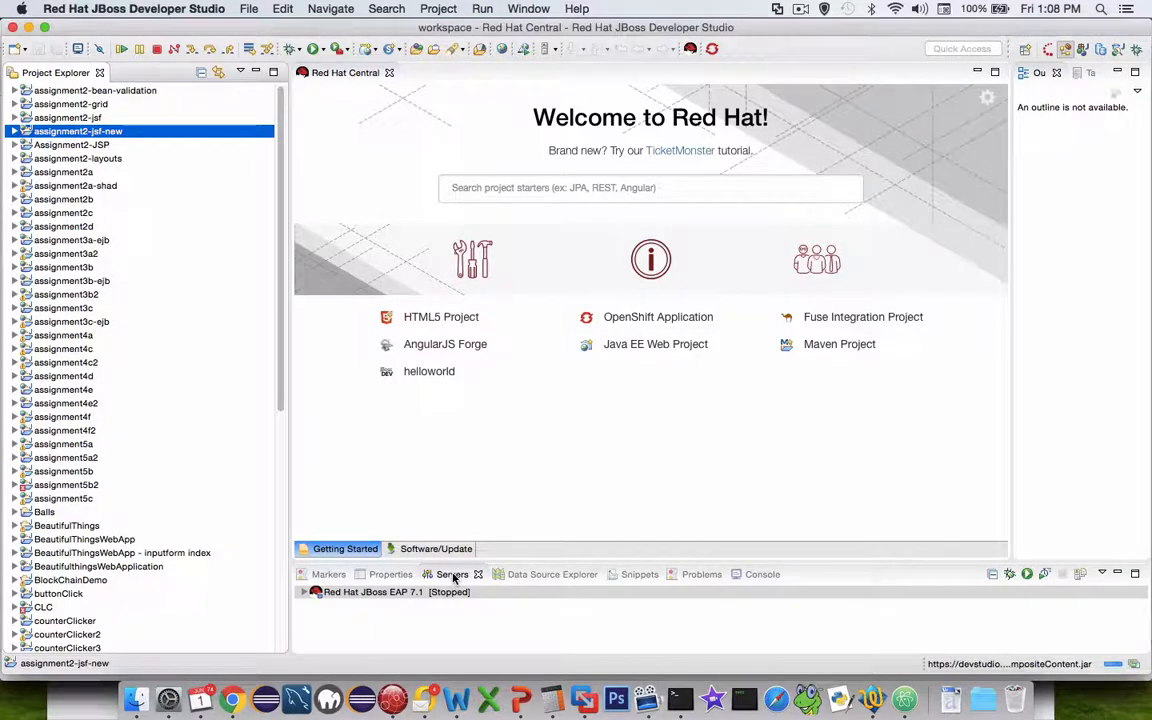
From the Servers view, bring up Add and Remove for the JBoss EAP 7.1 server.
click(452, 574)
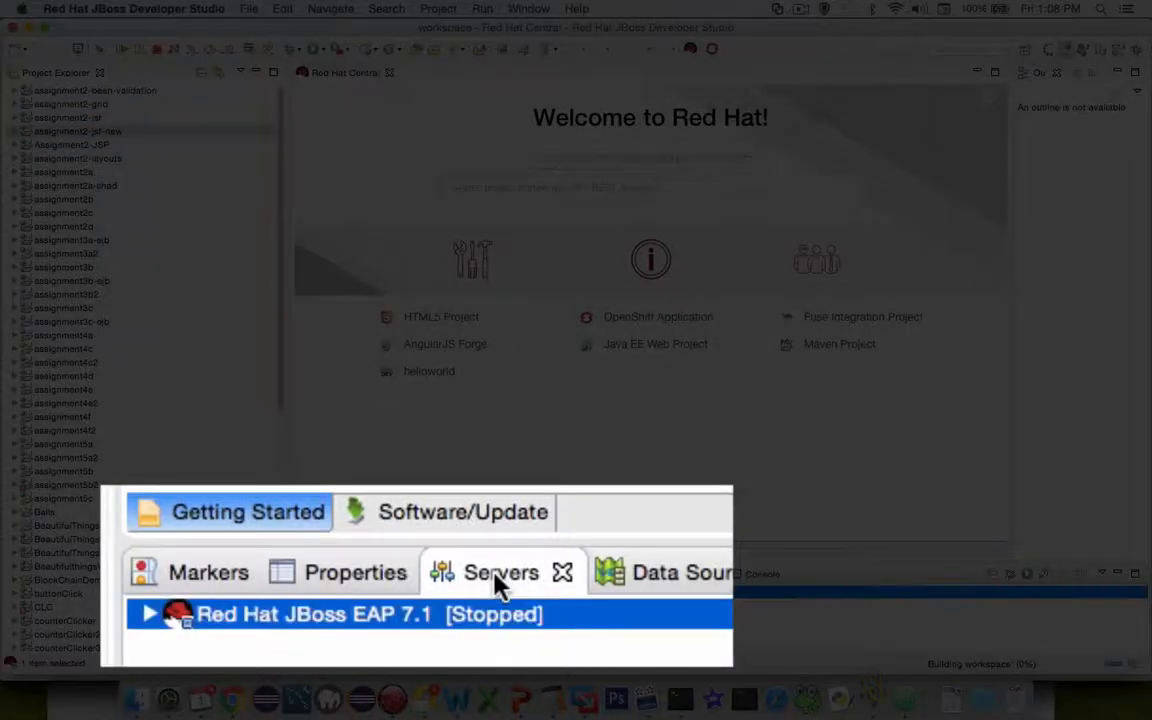
mouse_move(356, 628)
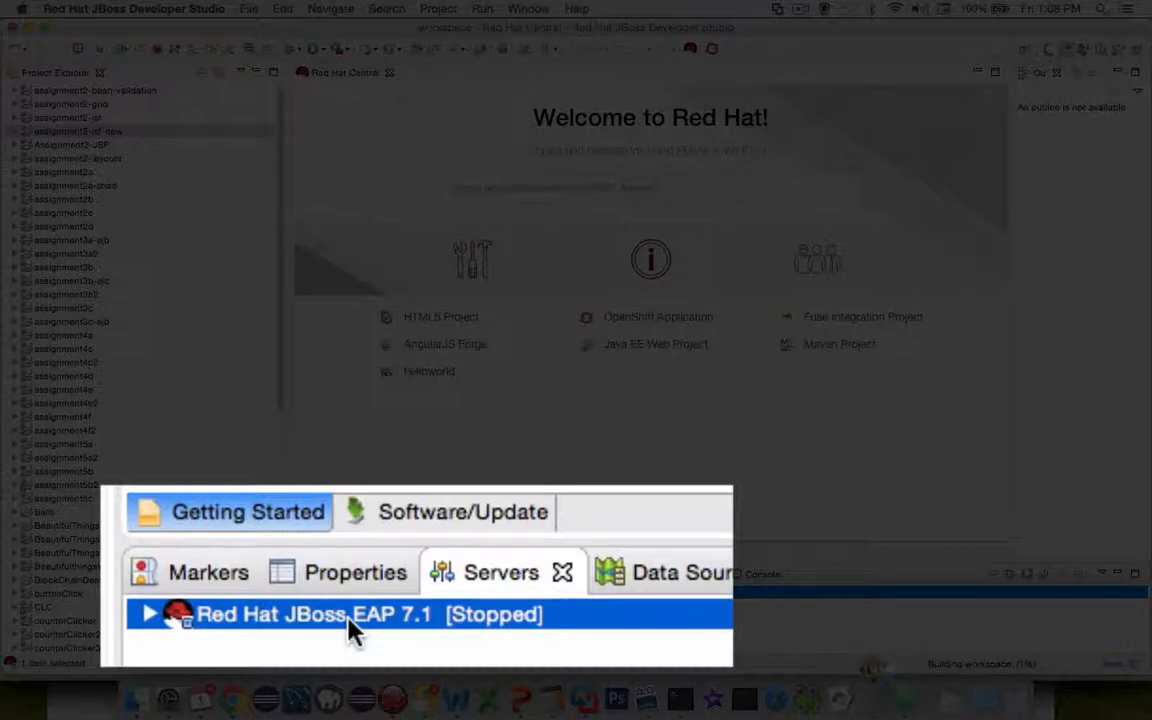
right_click(356, 614)
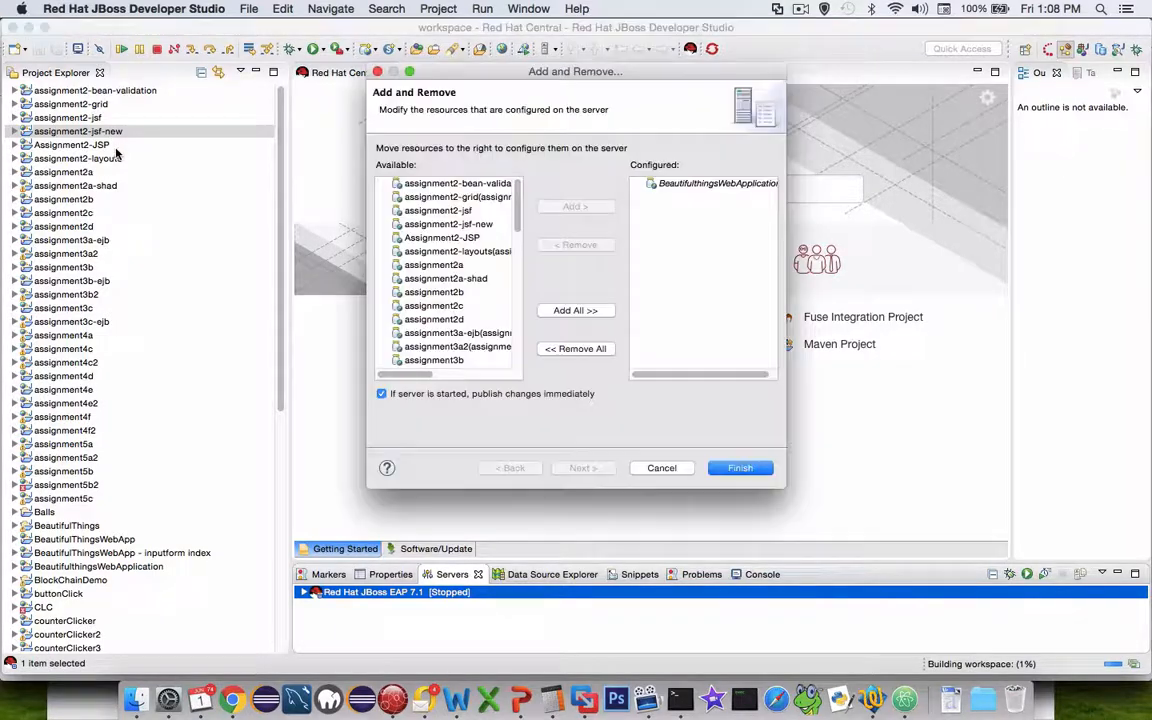
Browse the Available list, confirming assignment2-jsf-new and other projects are listed.
click(448, 224)
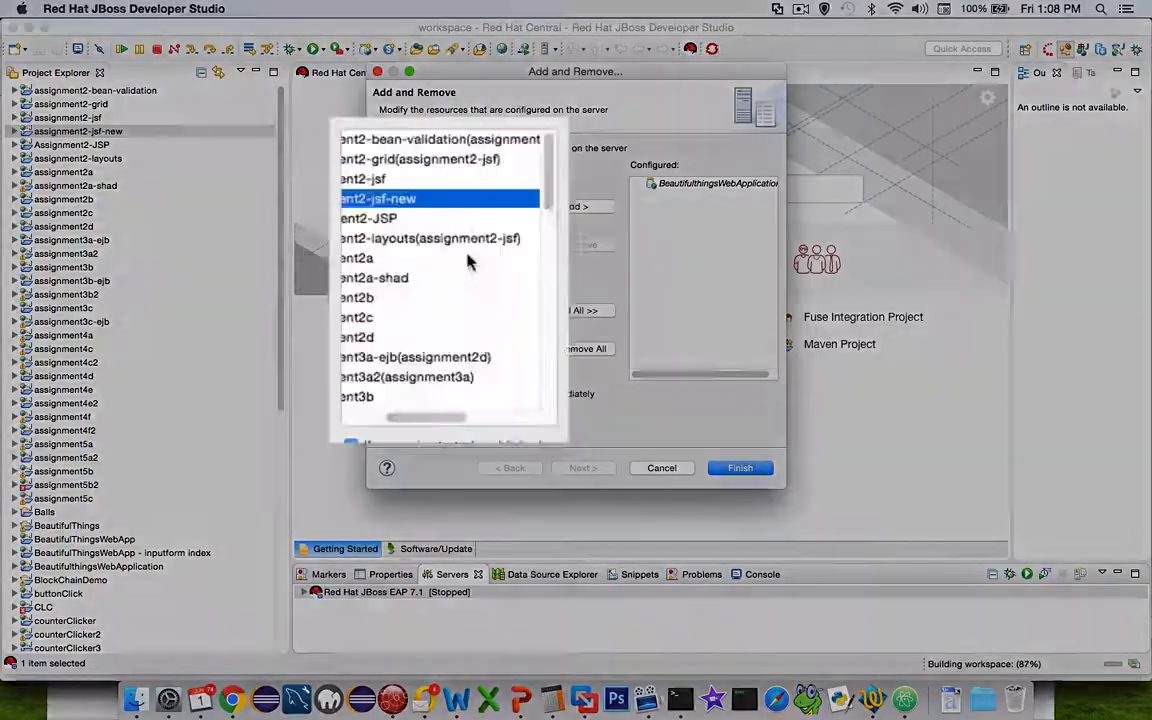
click(430, 238)
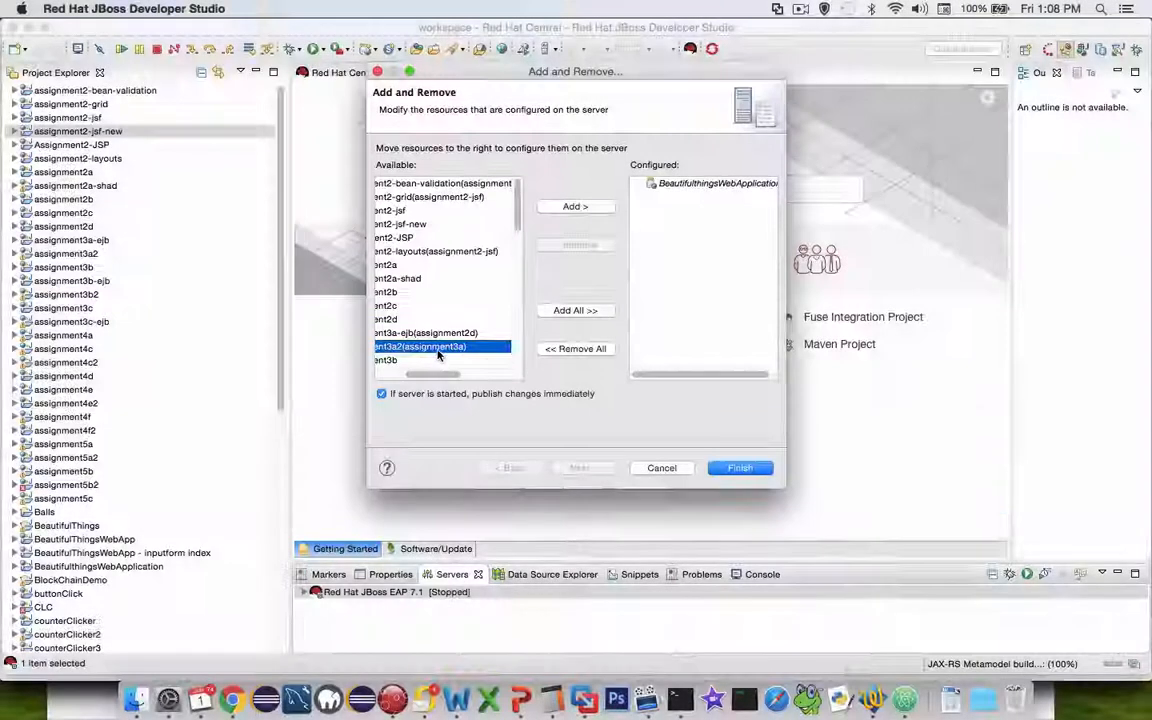
scroll(down, 3)
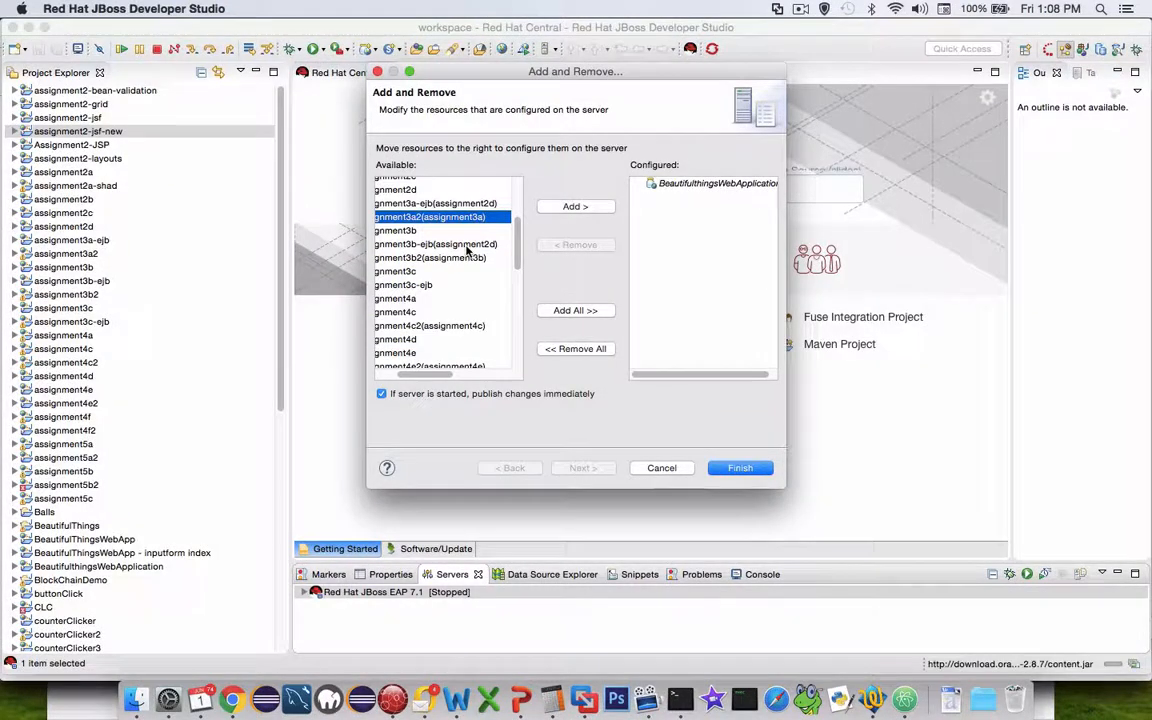
click(436, 244)
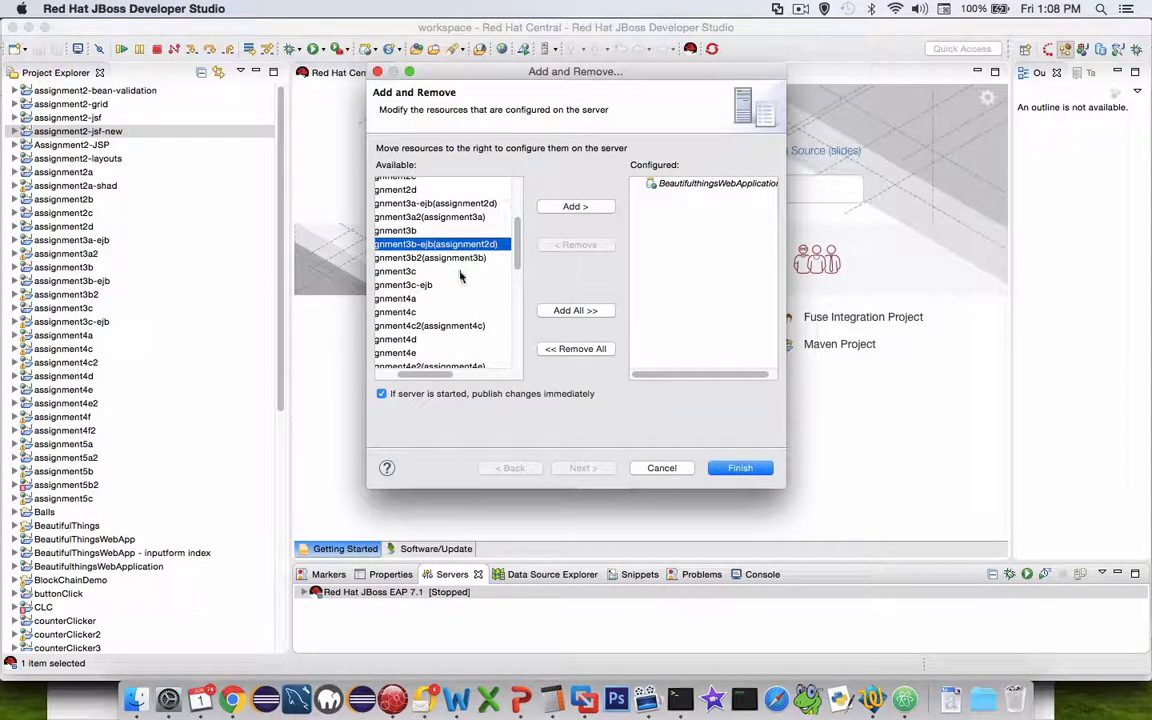
mouse_move(478, 342)
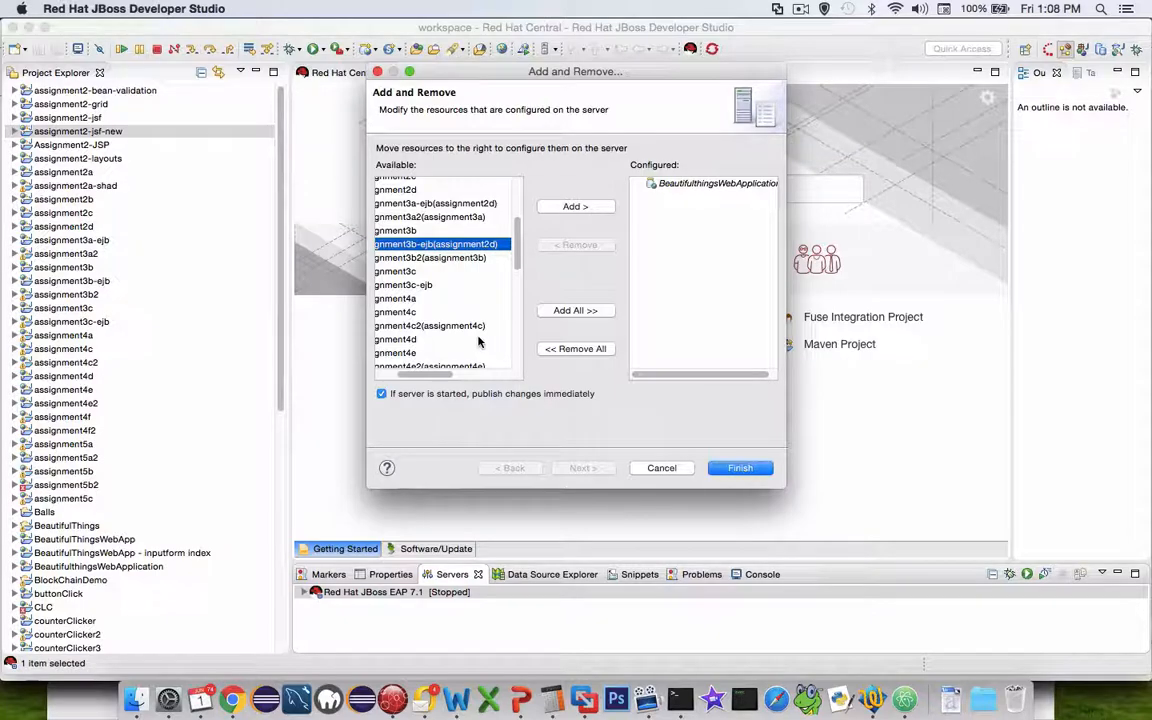